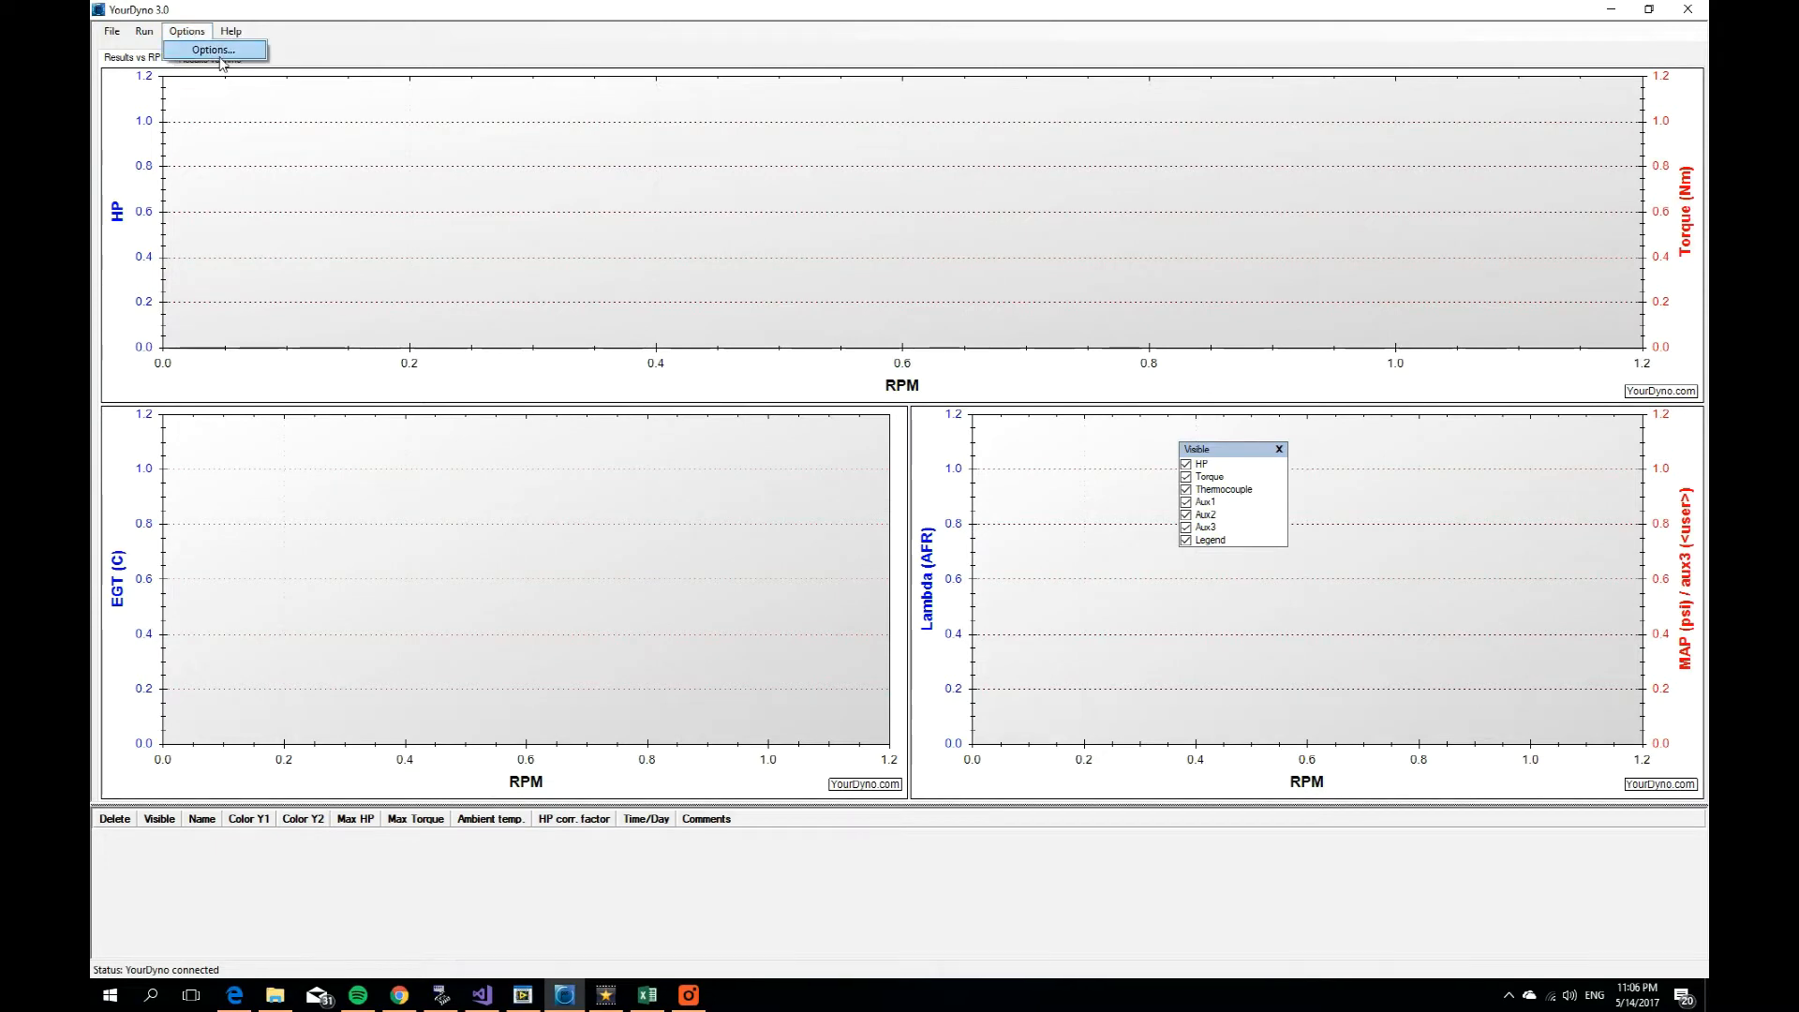
Step: Bring up the Options window on the Brake Controller setup page with electronic brake enabled
click(210, 49)
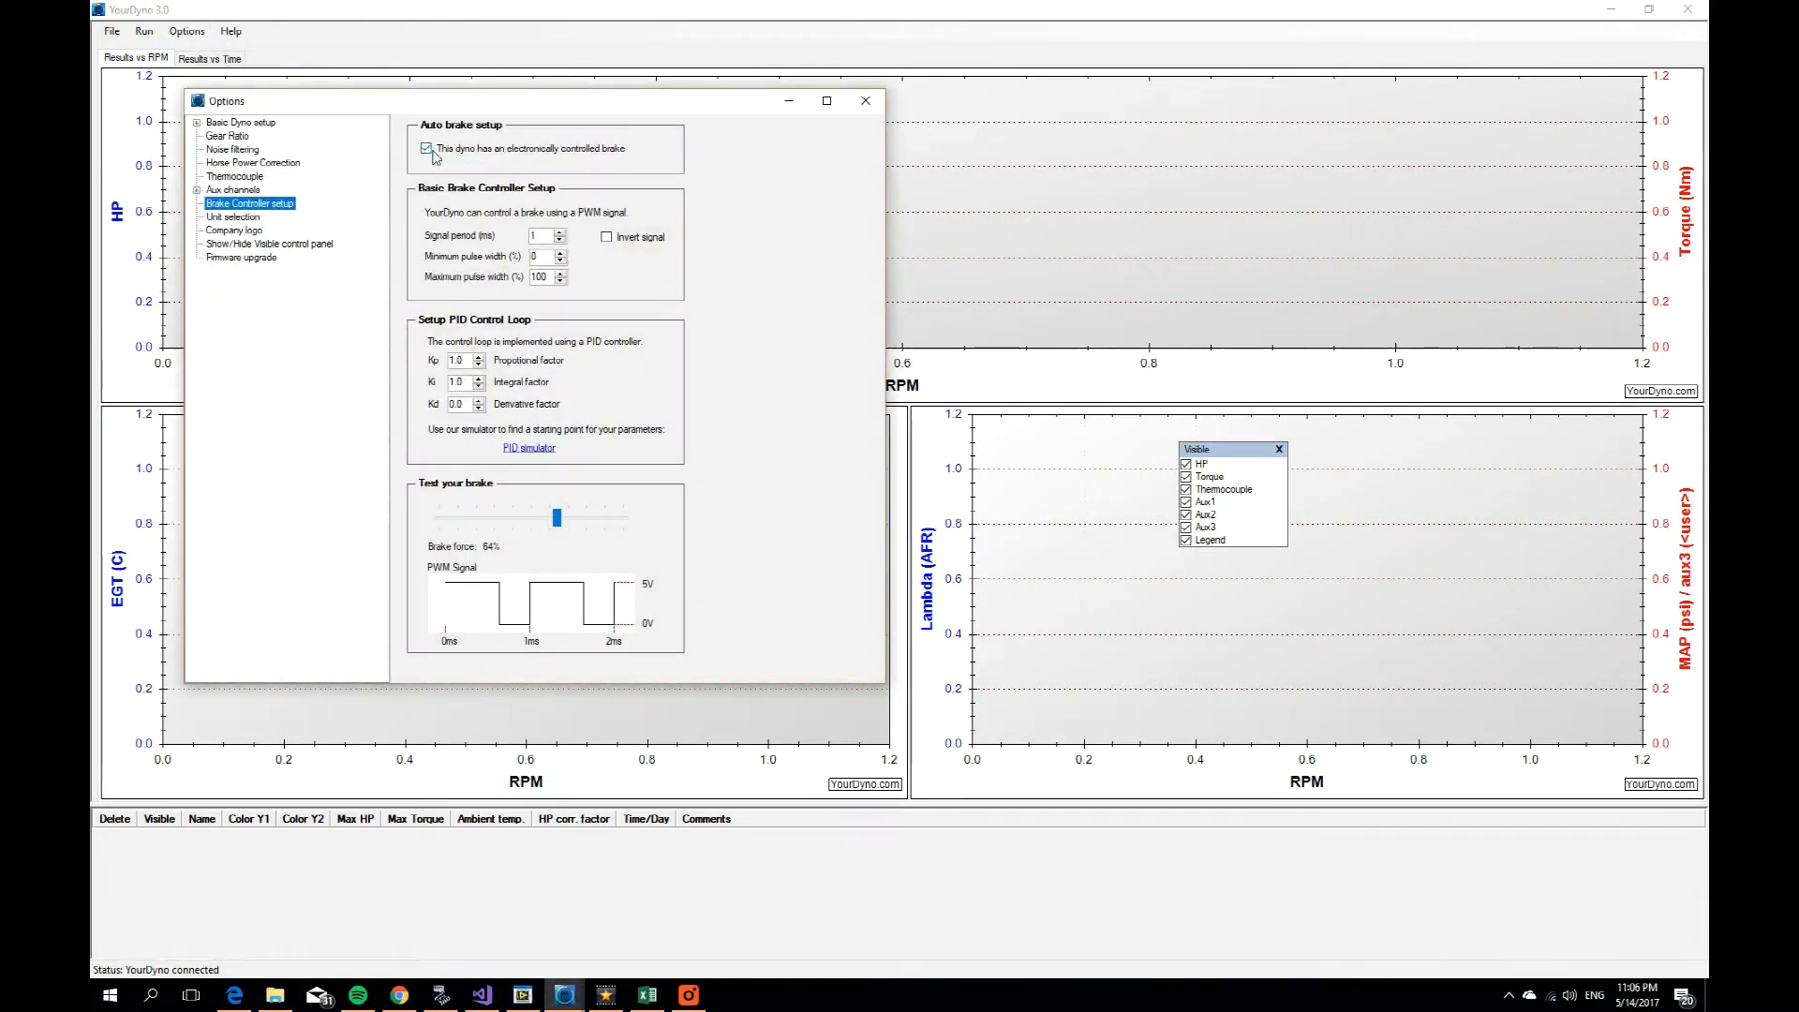
mouse_move(534, 157)
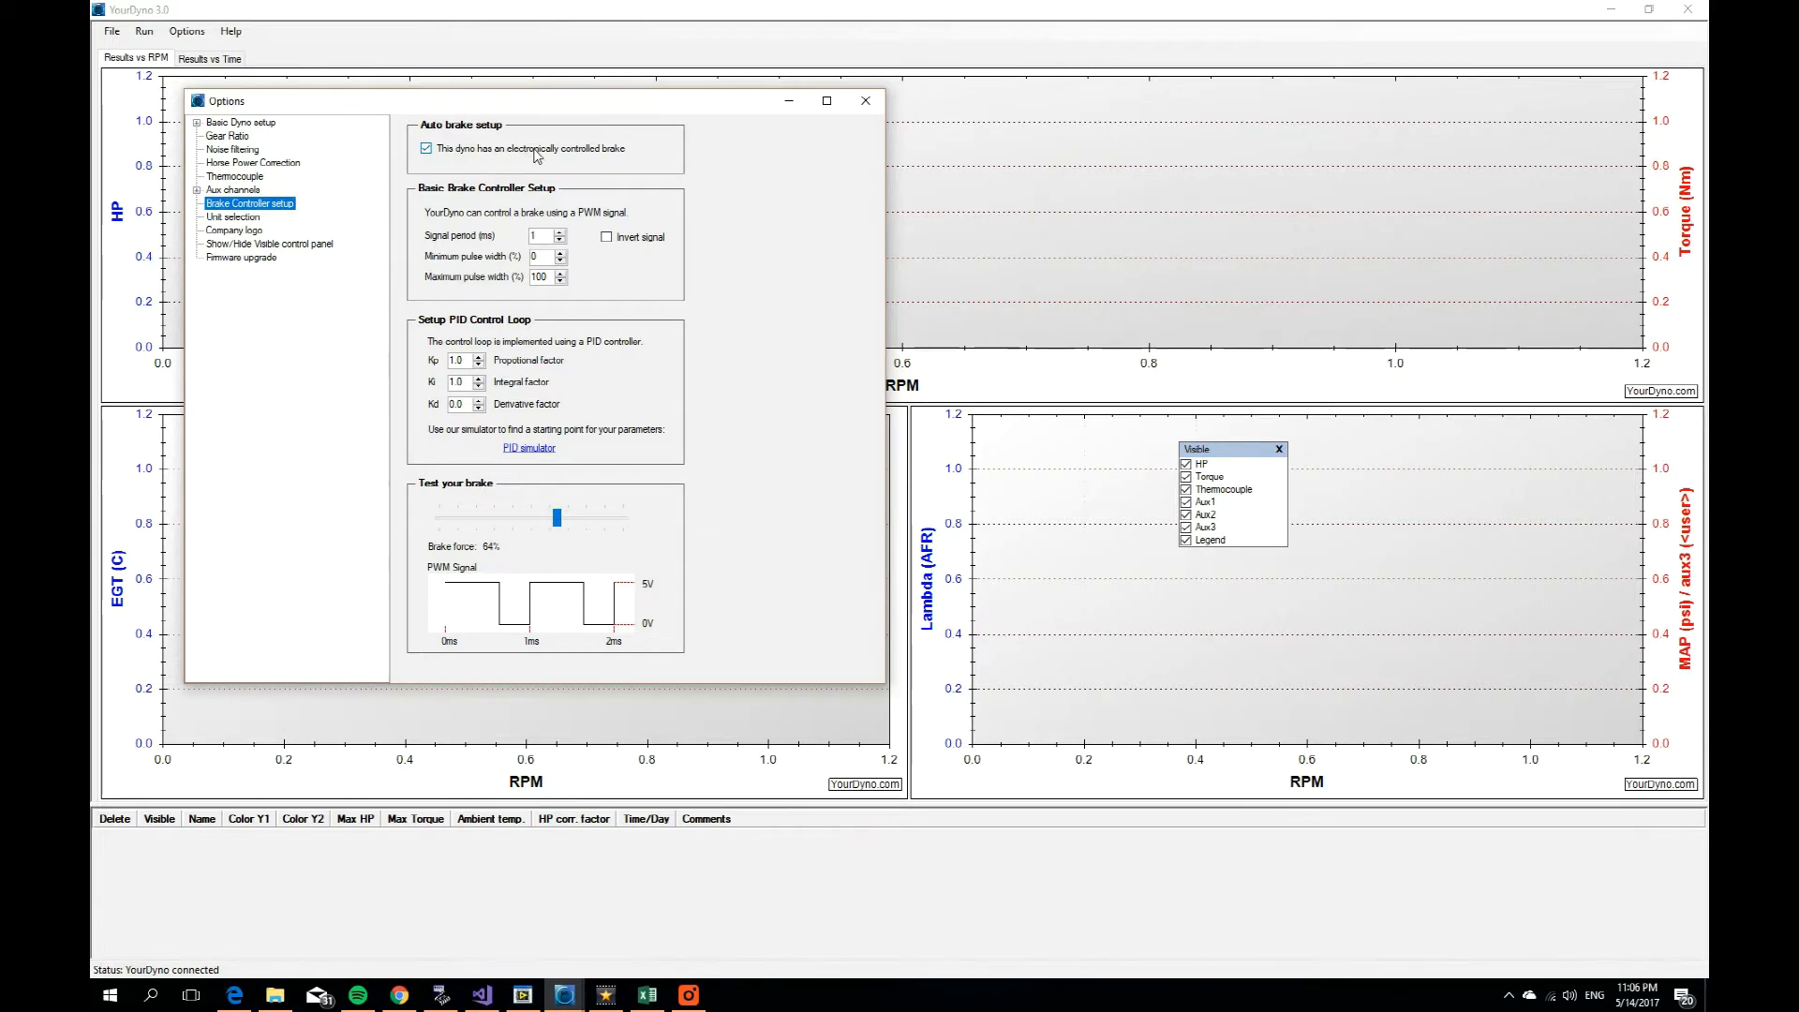
mouse_move(601, 156)
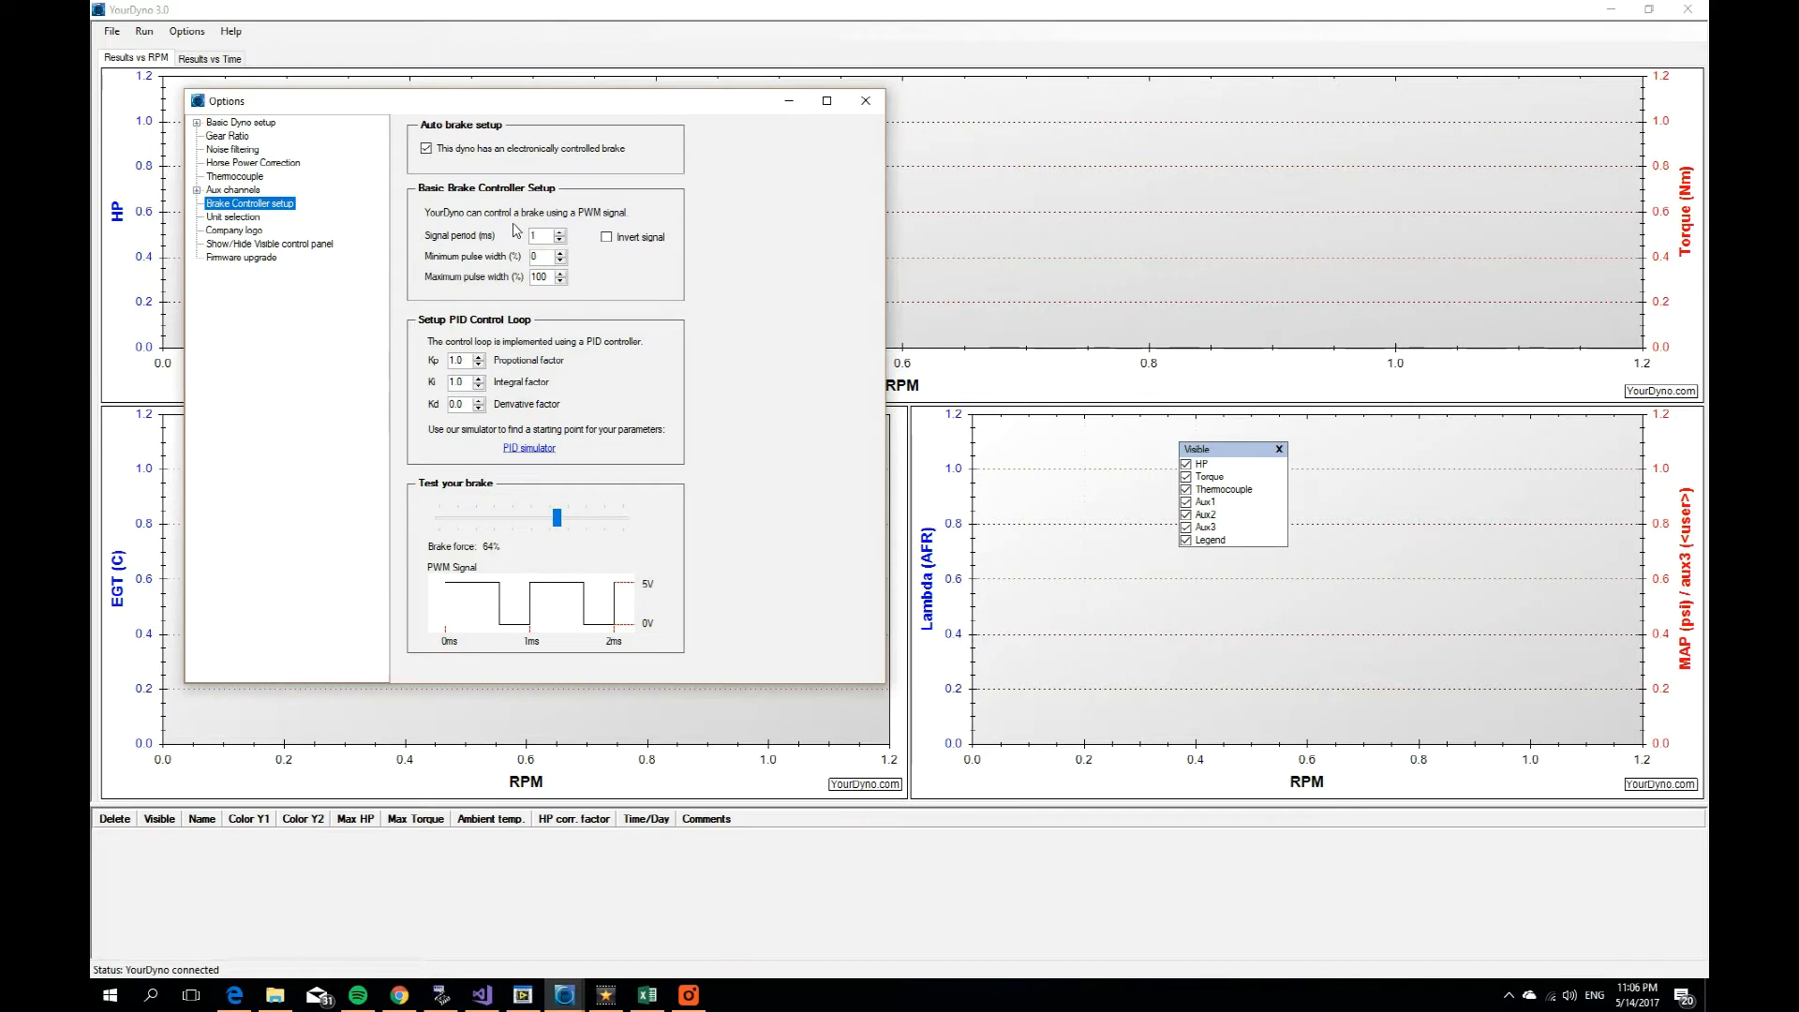
mouse_move(504, 242)
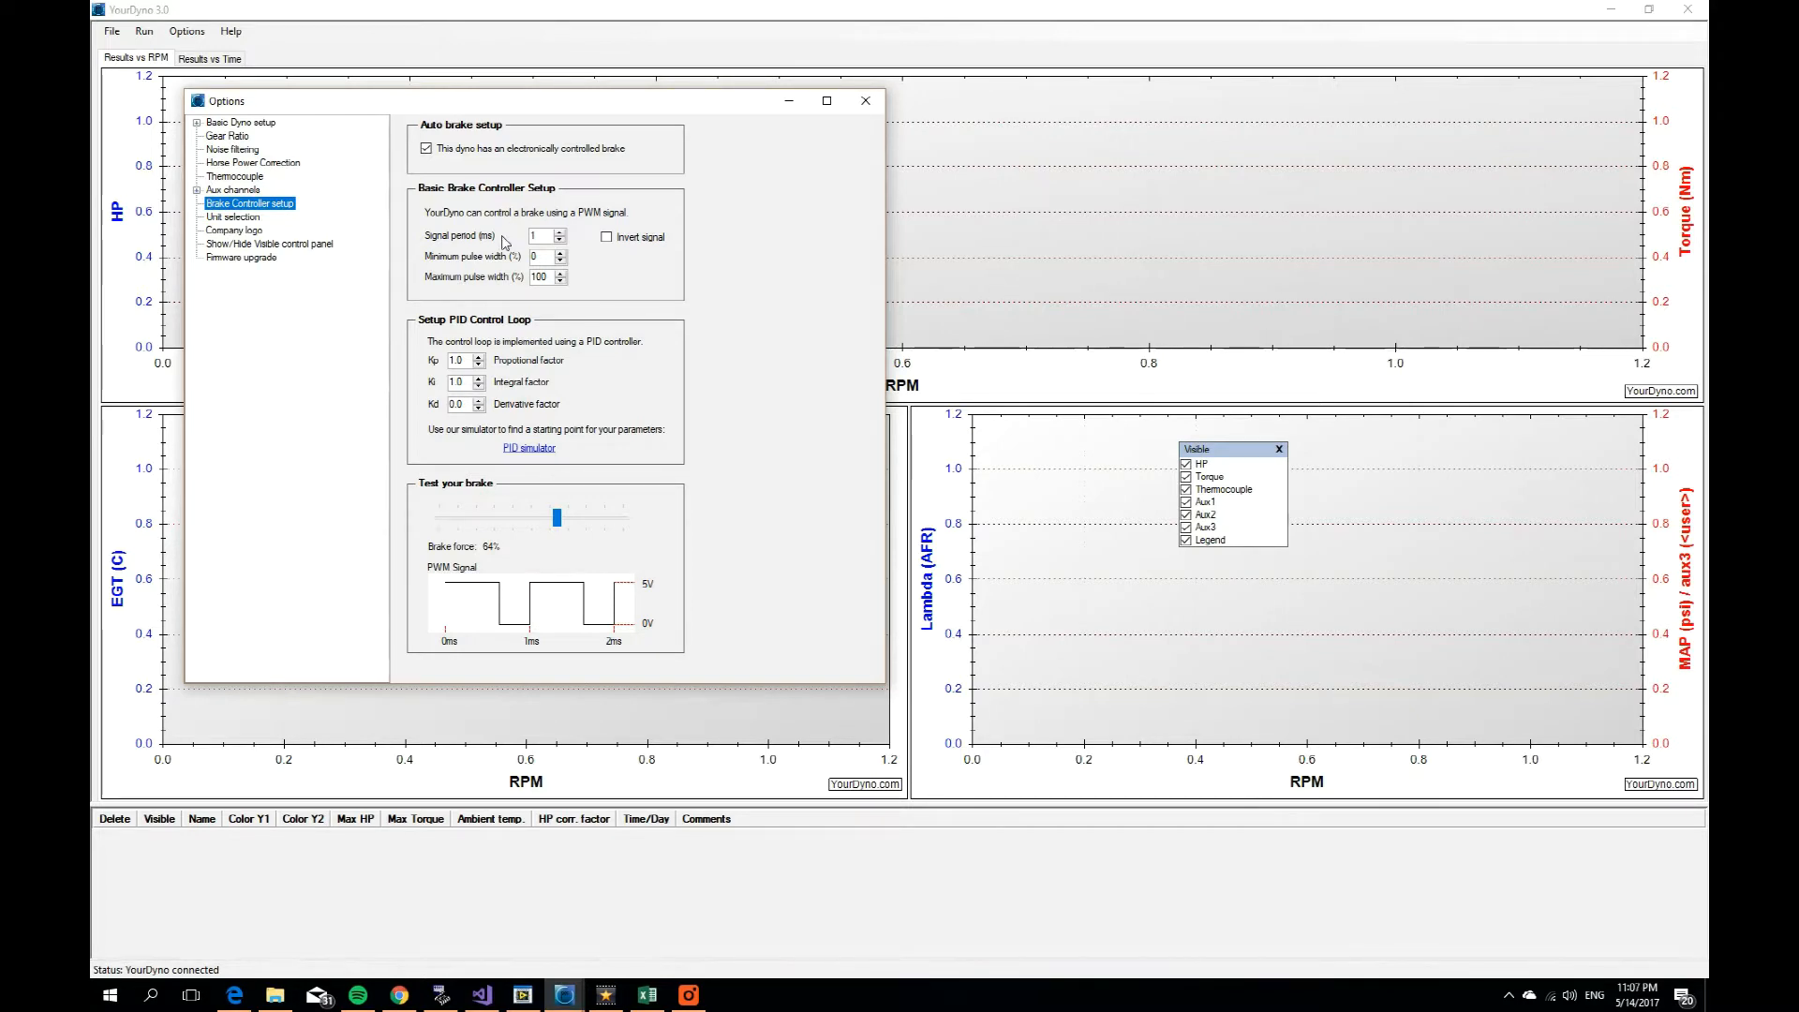
mouse_move(492, 244)
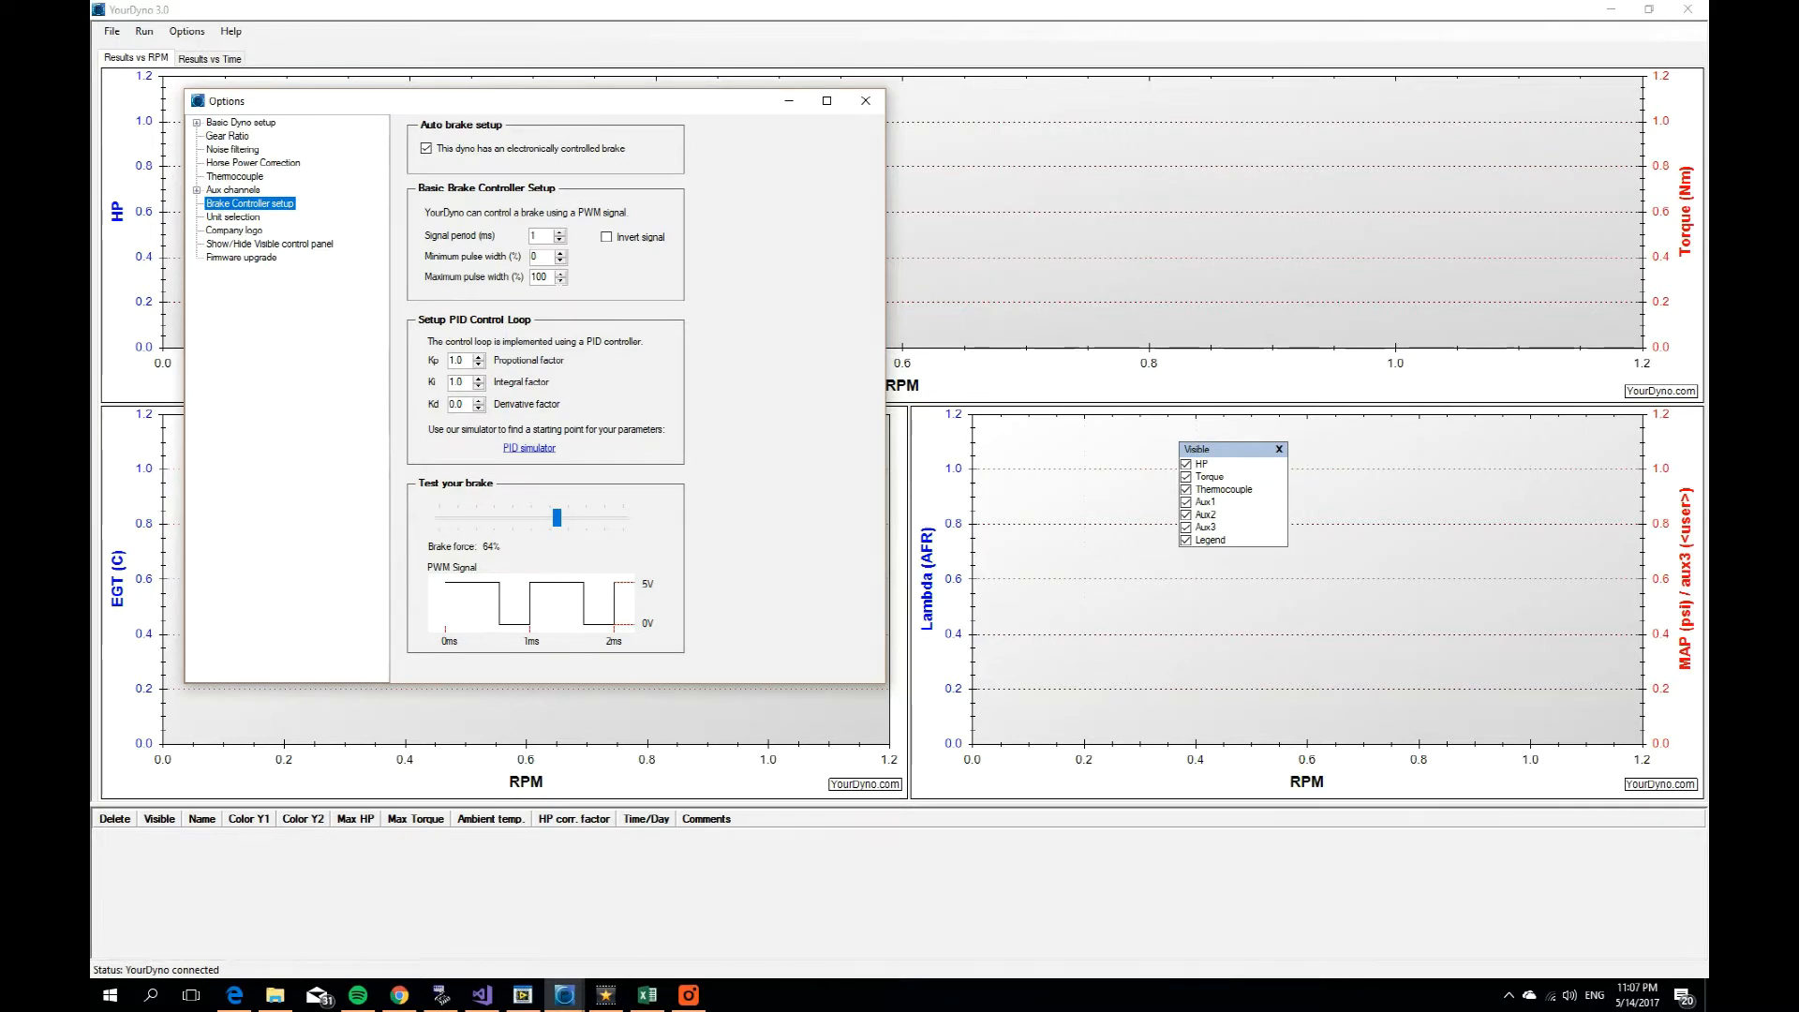
Step: Sweep the test brake force through 23%, 0%, 88%, 35% and leave it at 17%
drag(555, 517, 480, 517)
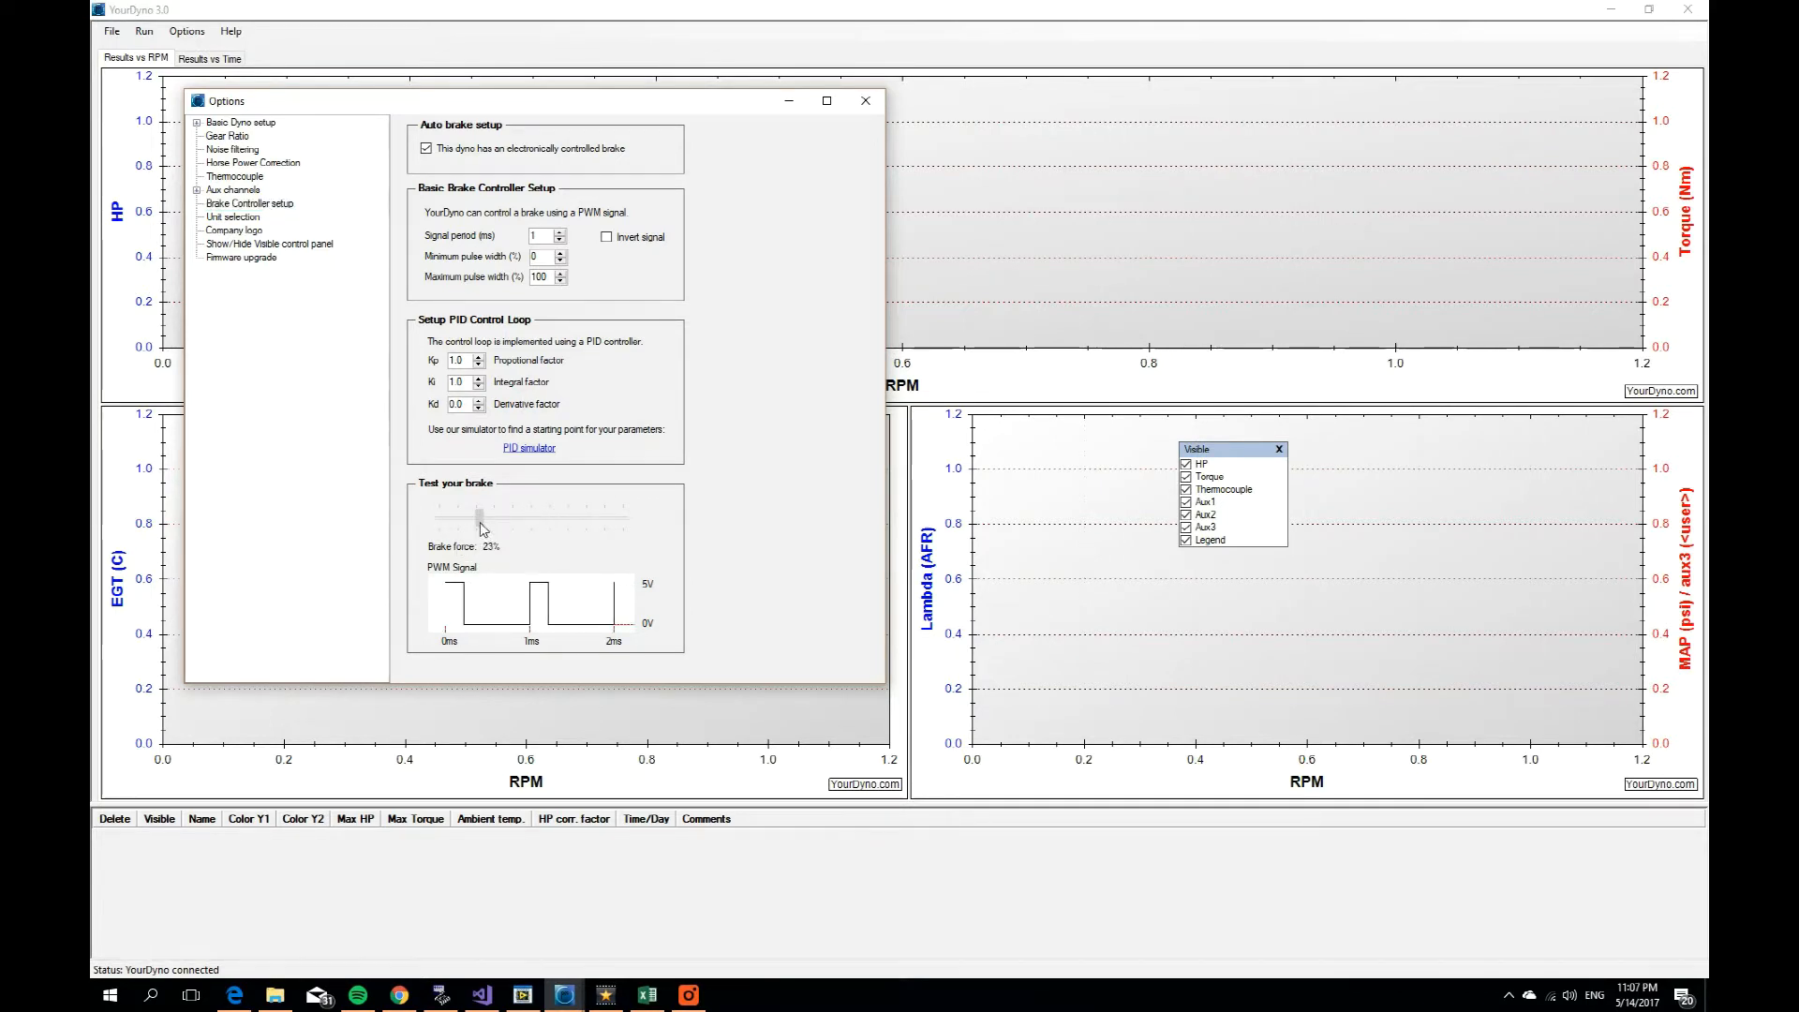
drag(482, 516, 436, 516)
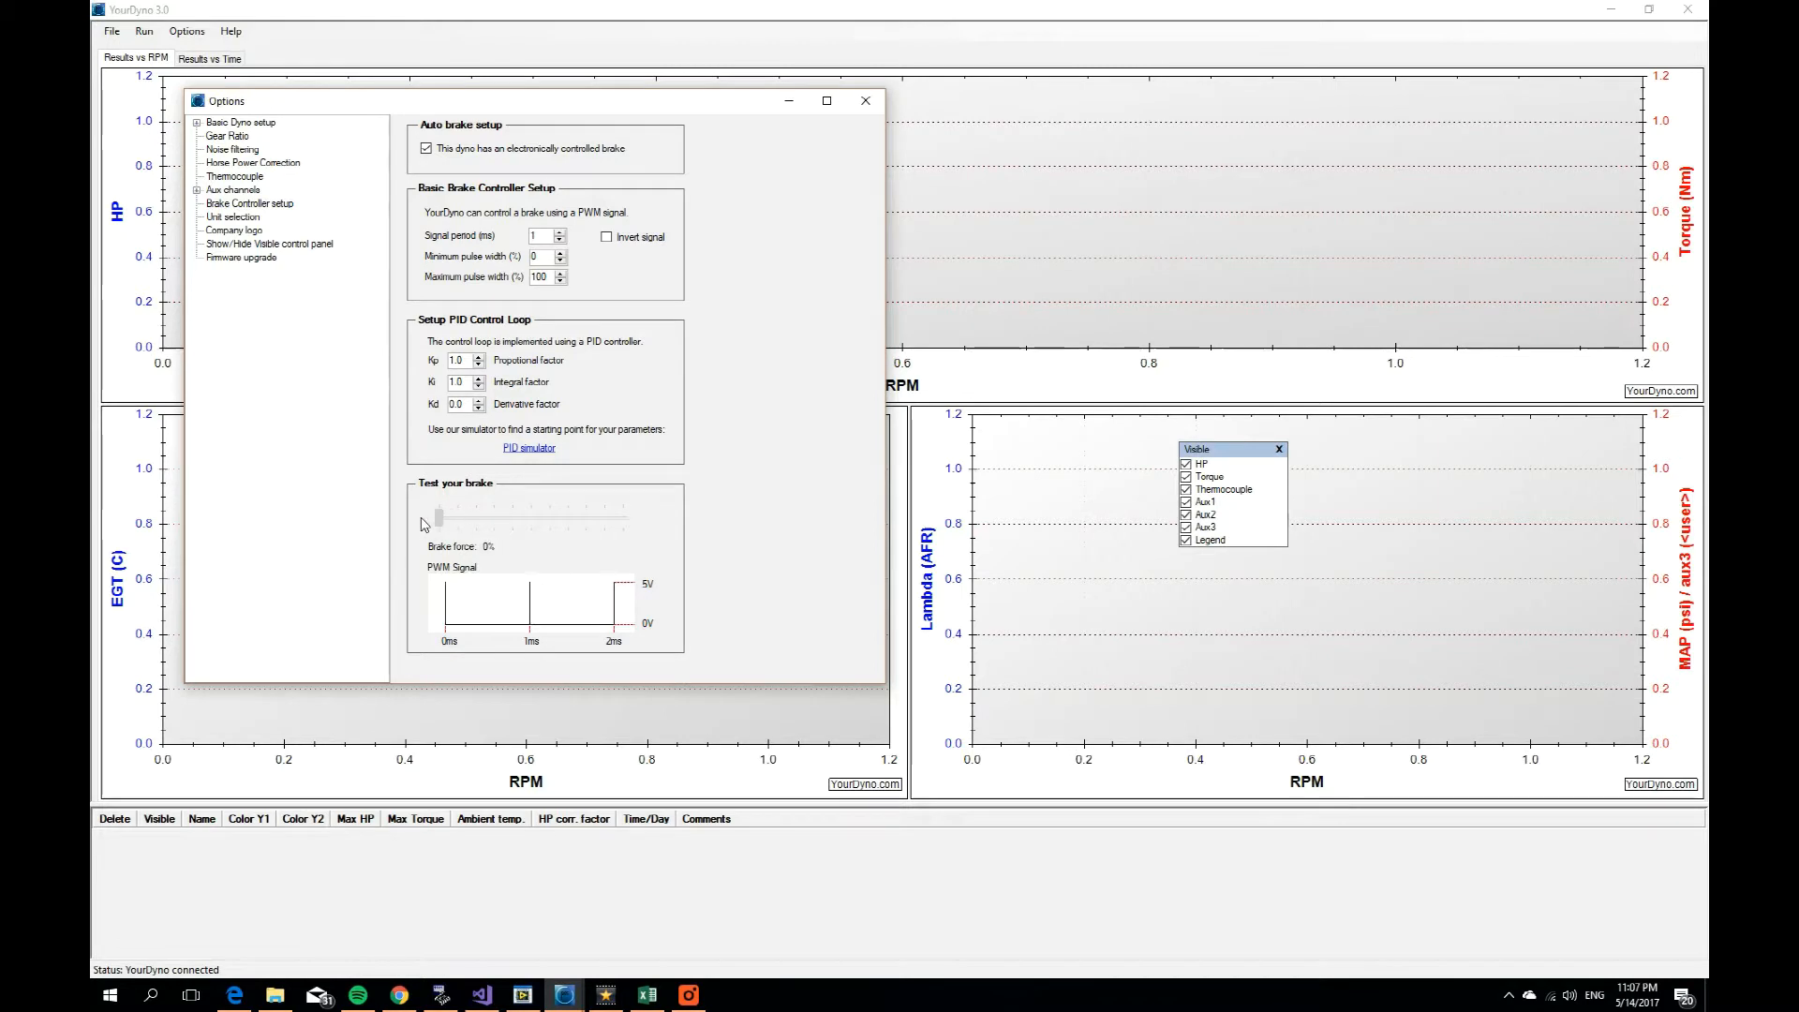
drag(439, 519, 596, 520)
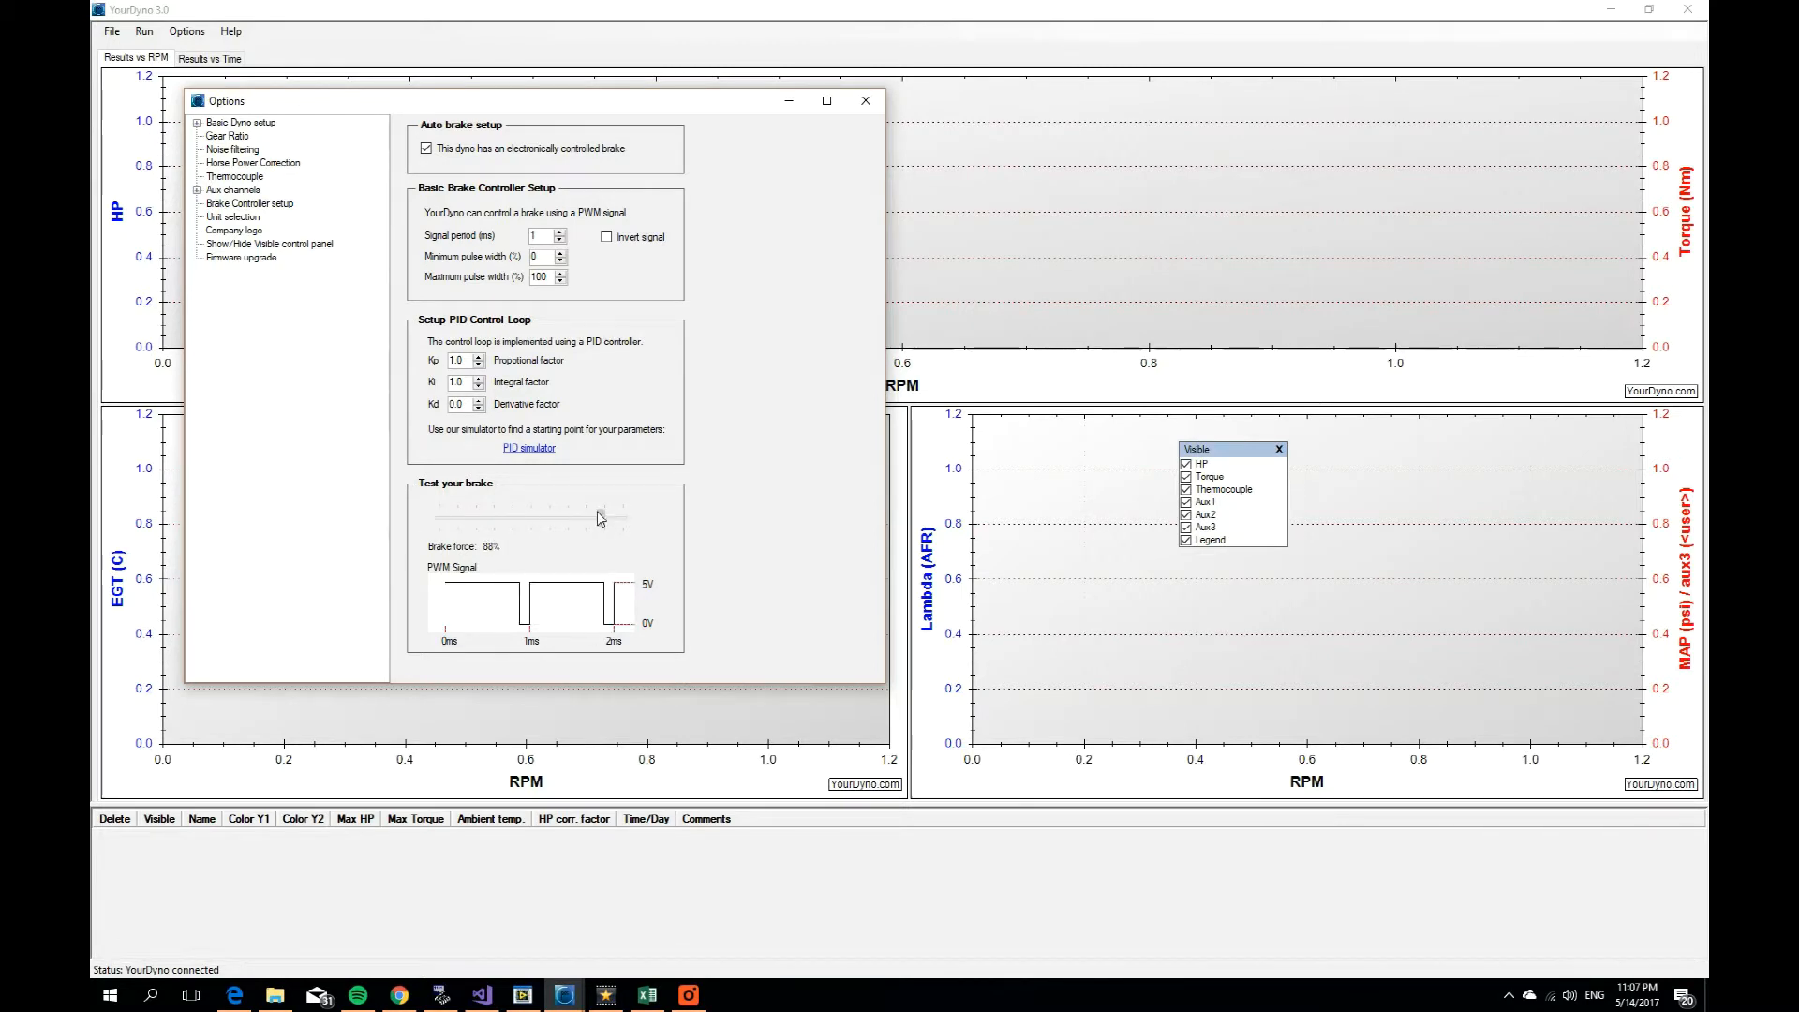
drag(596, 518, 504, 517)
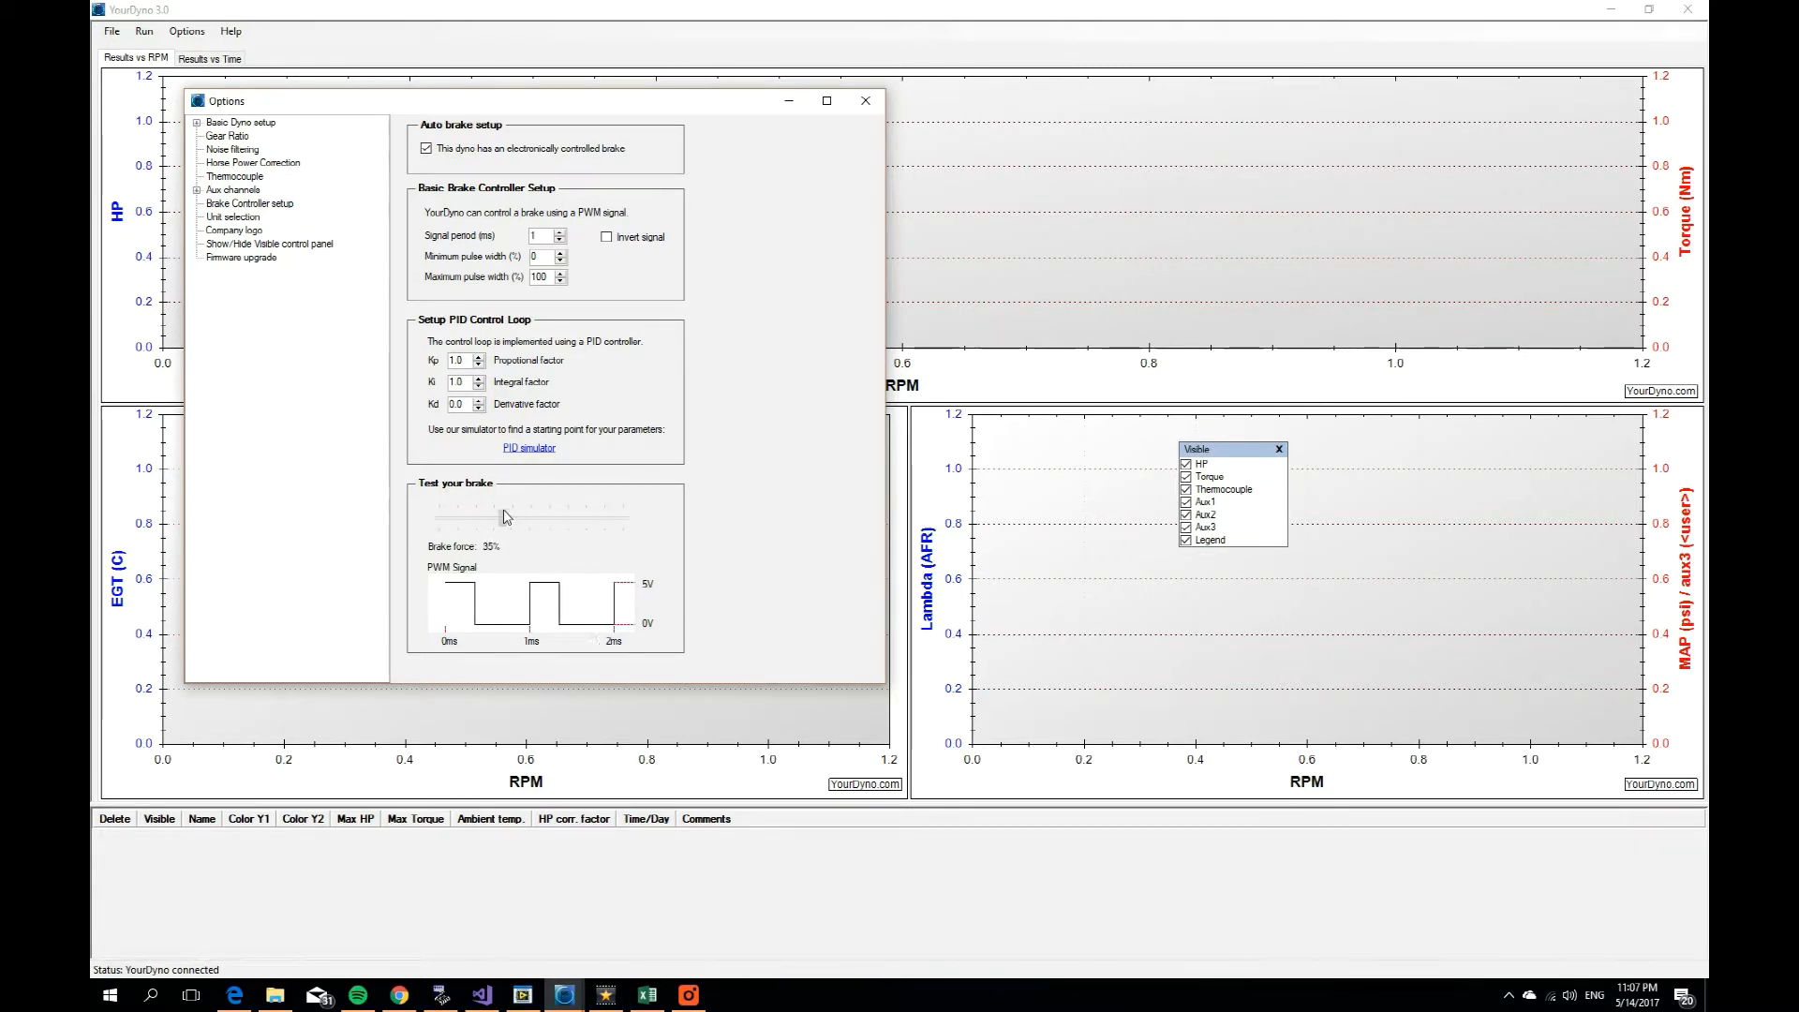
drag(502, 518, 469, 517)
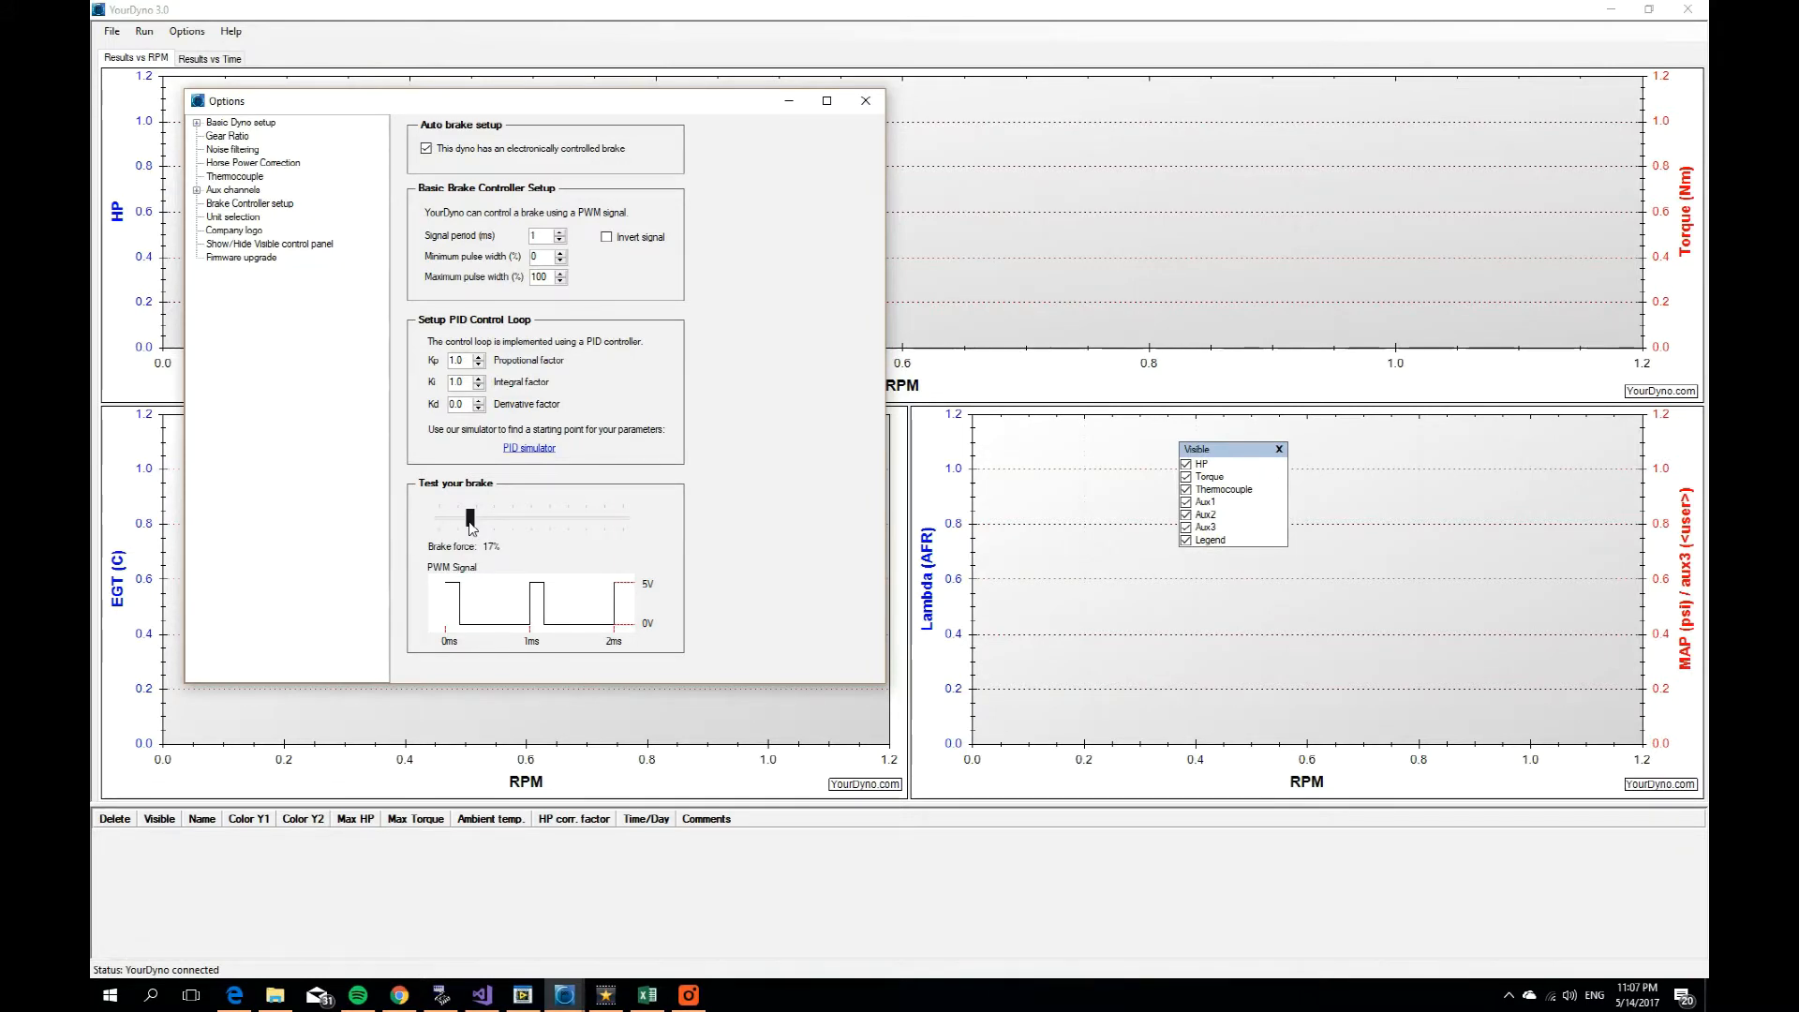
Step: Set a 20 ms signal period with 4% minimum pulse width, then test the brake at 100% and back down
click(469, 517)
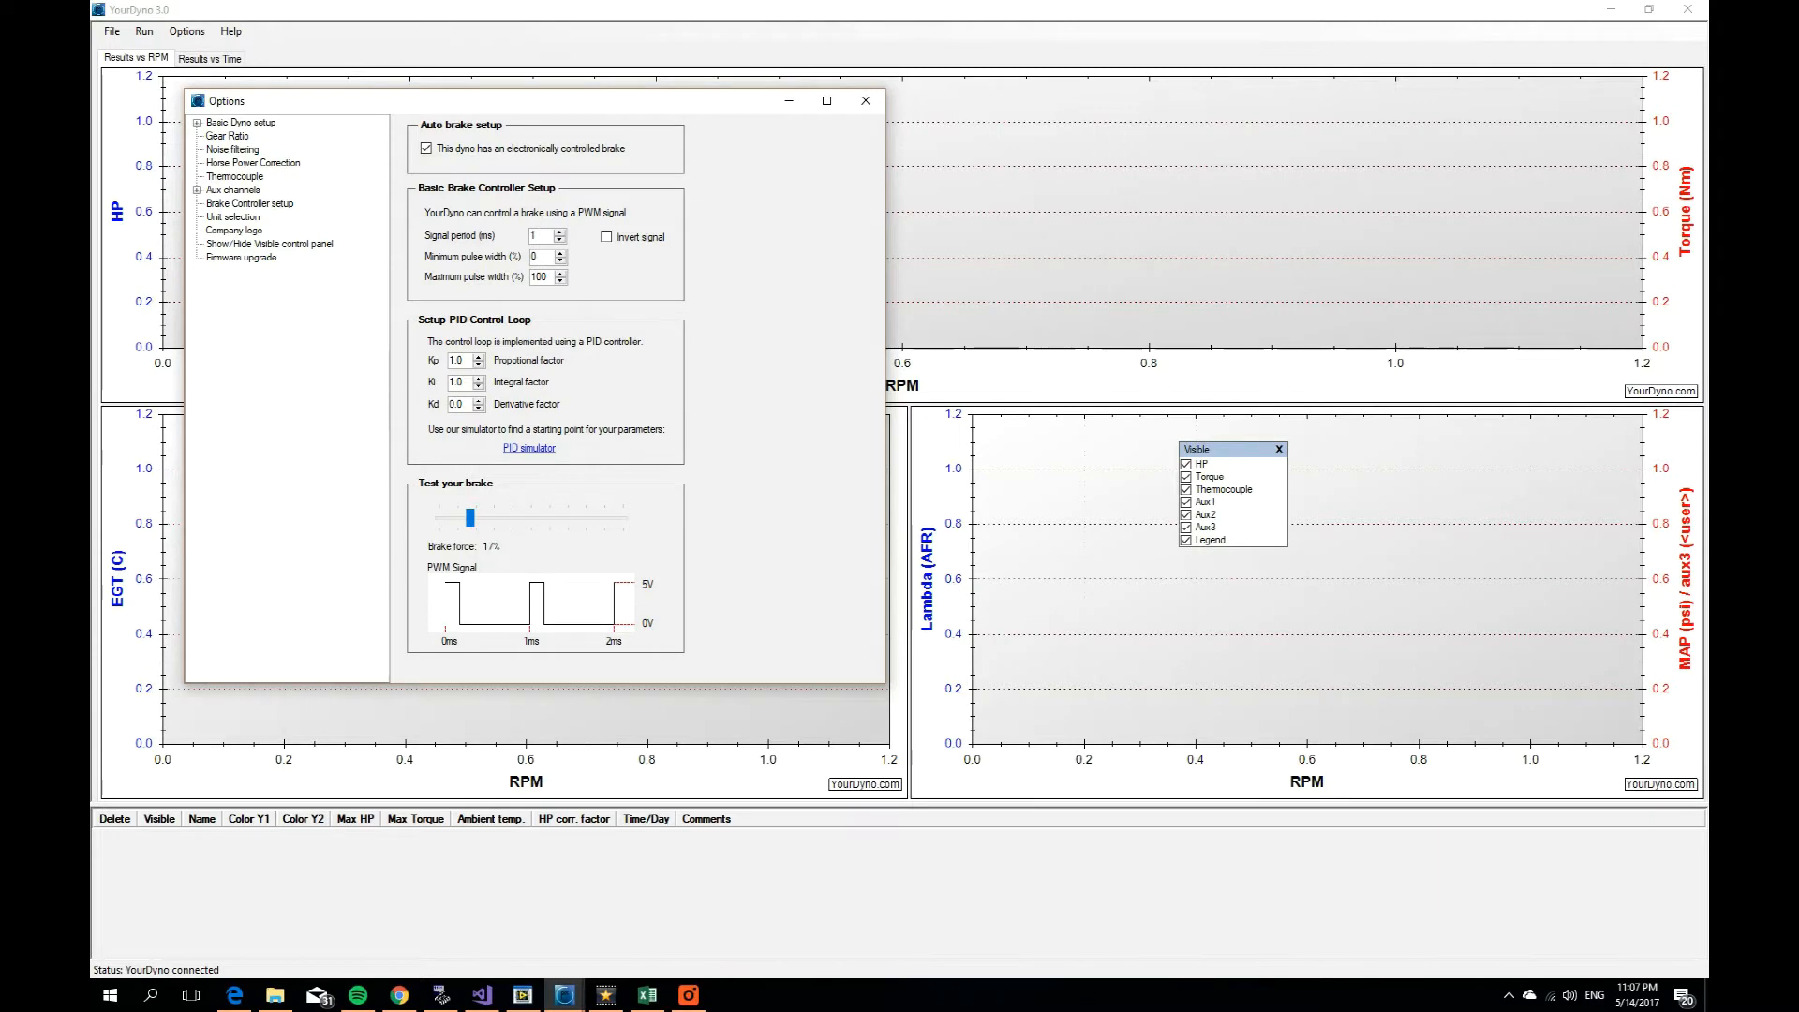
text(20)
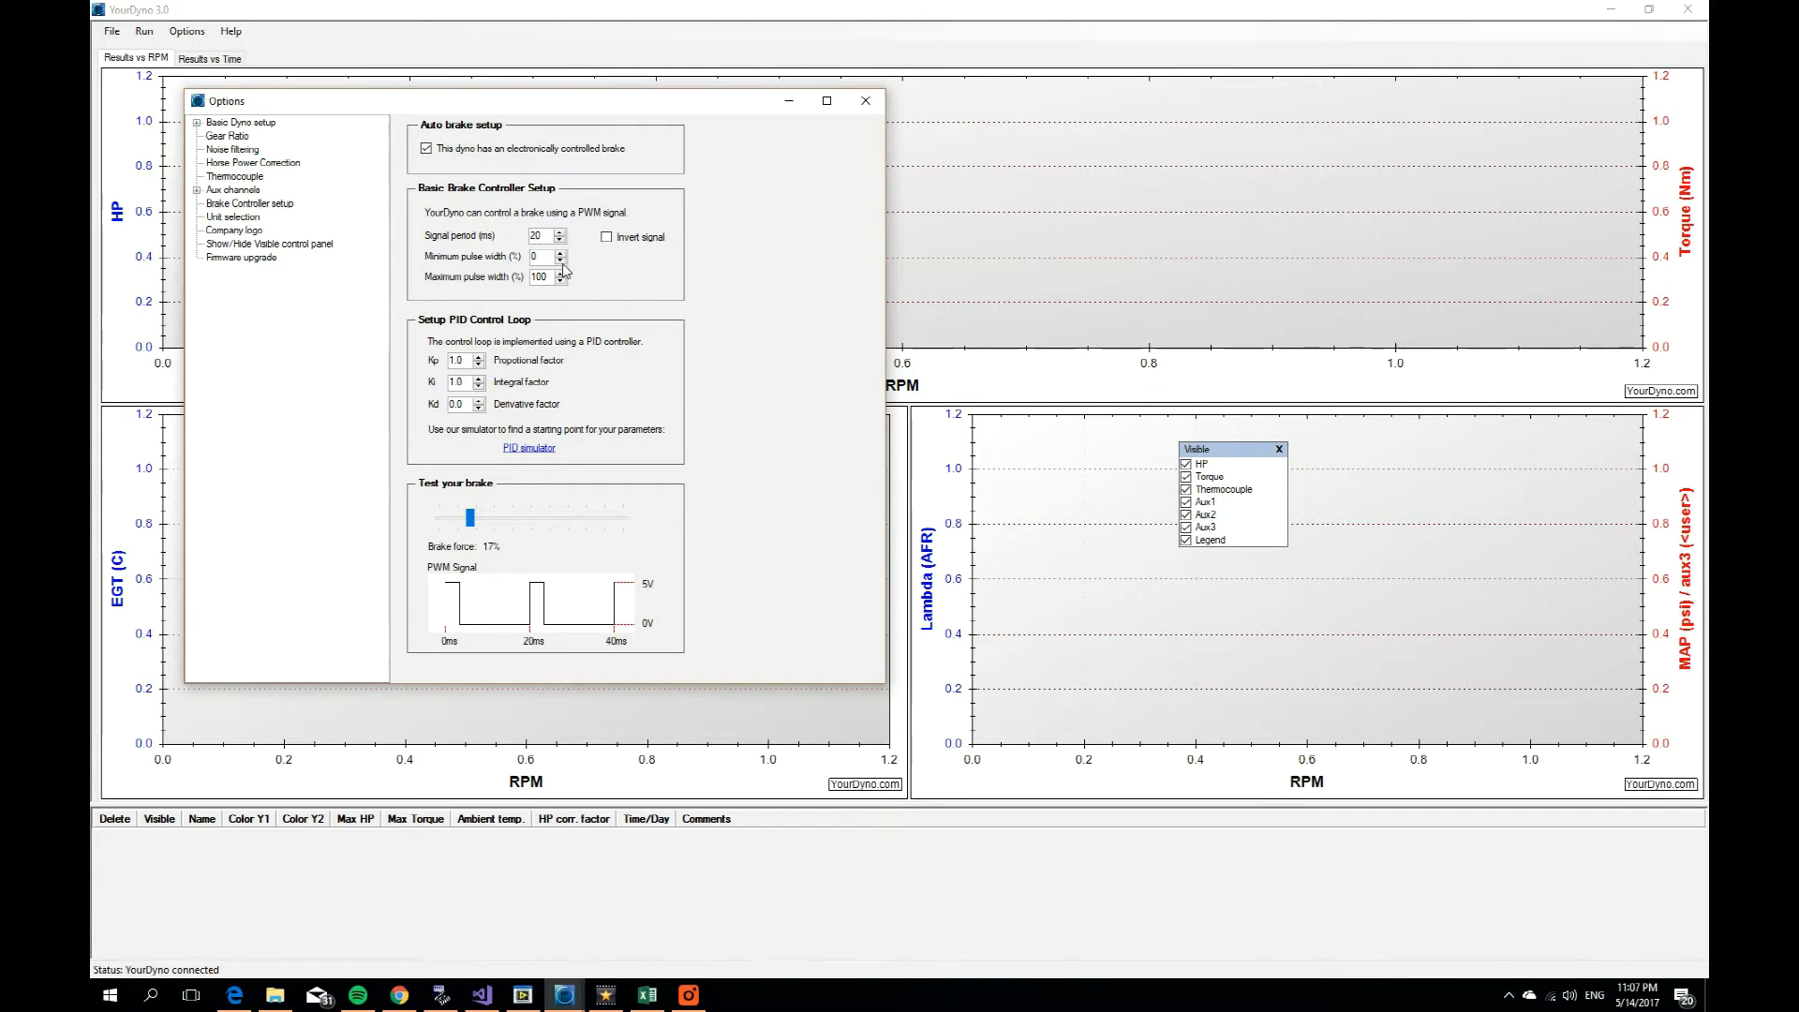
text(4)
text(11)
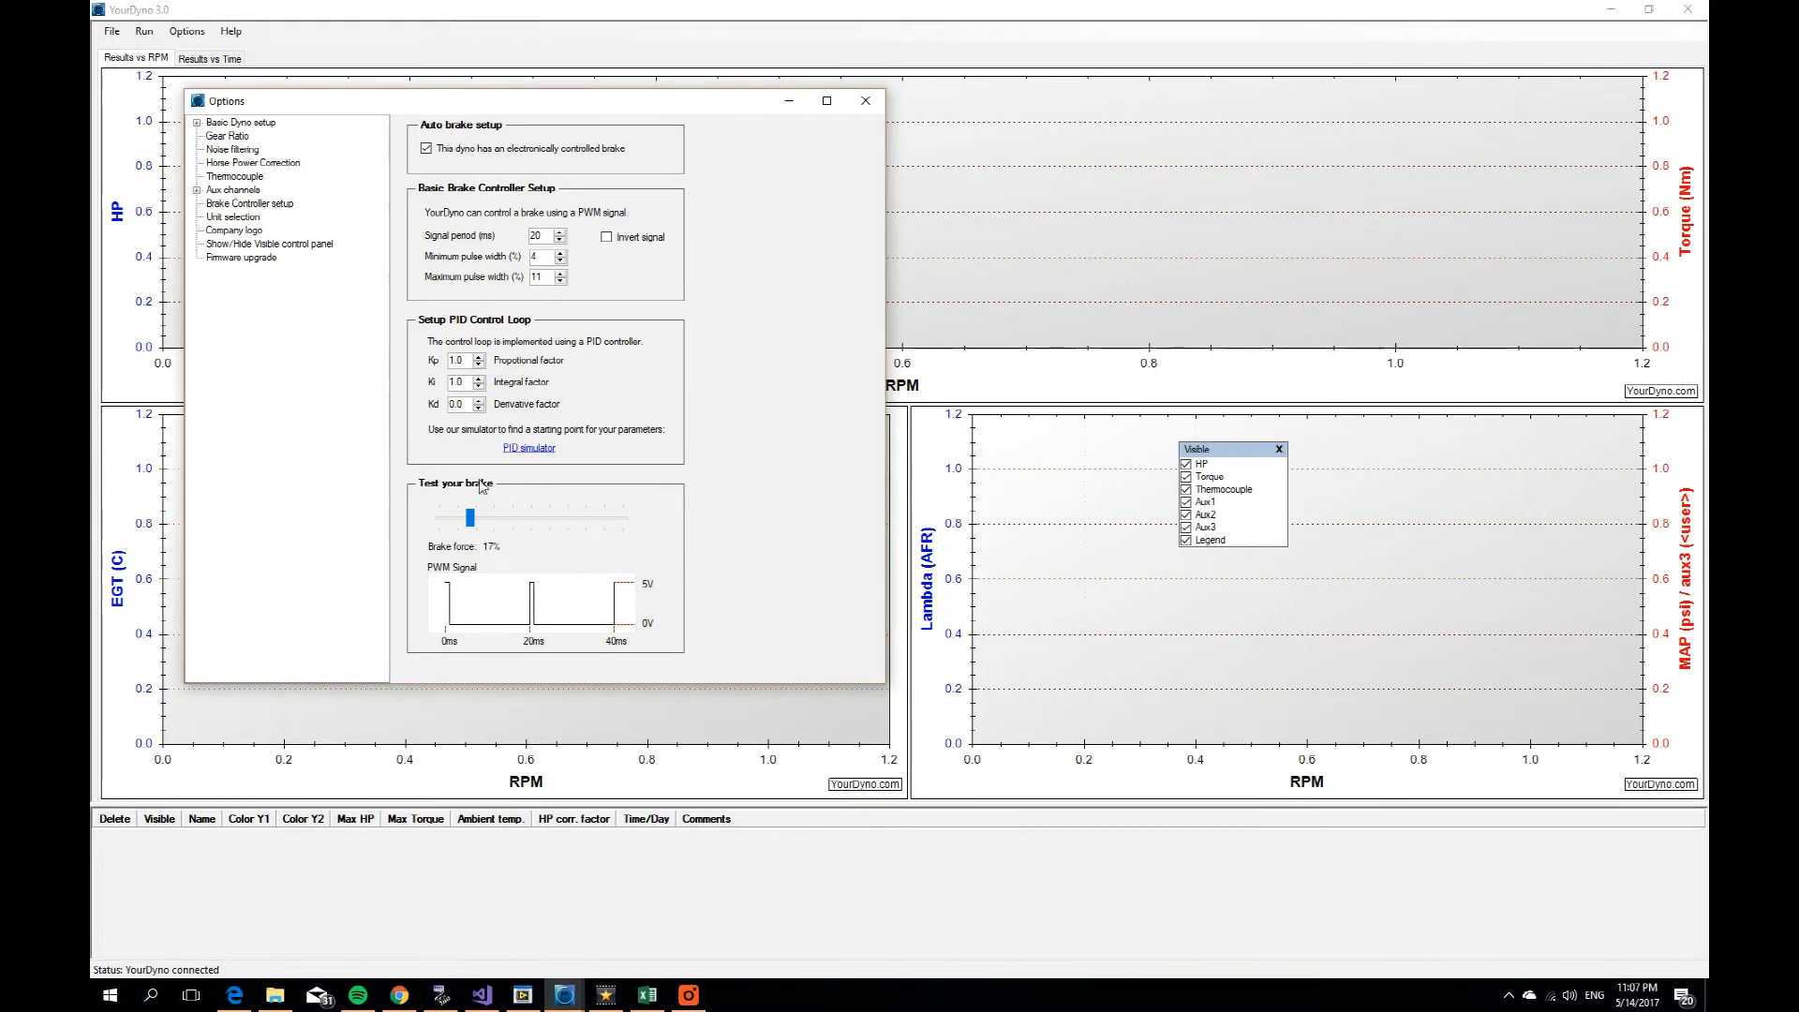
drag(469, 517, 616, 517)
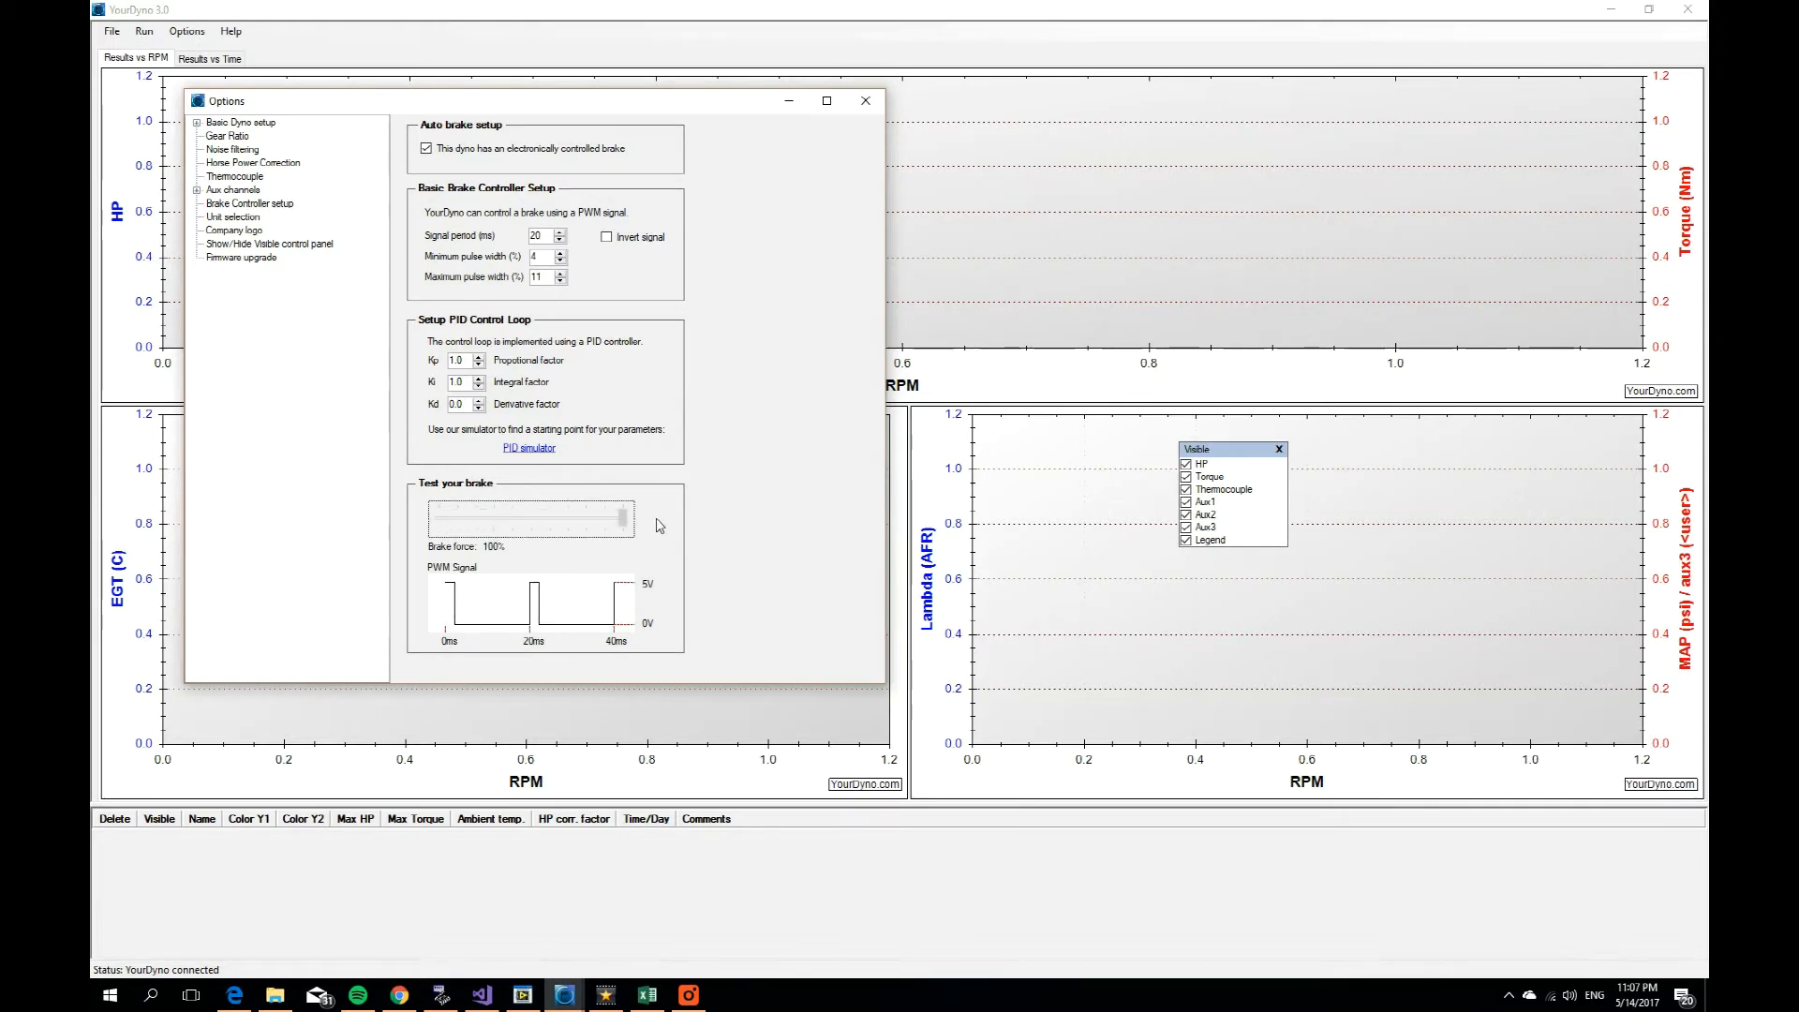
drag(621, 519, 465, 519)
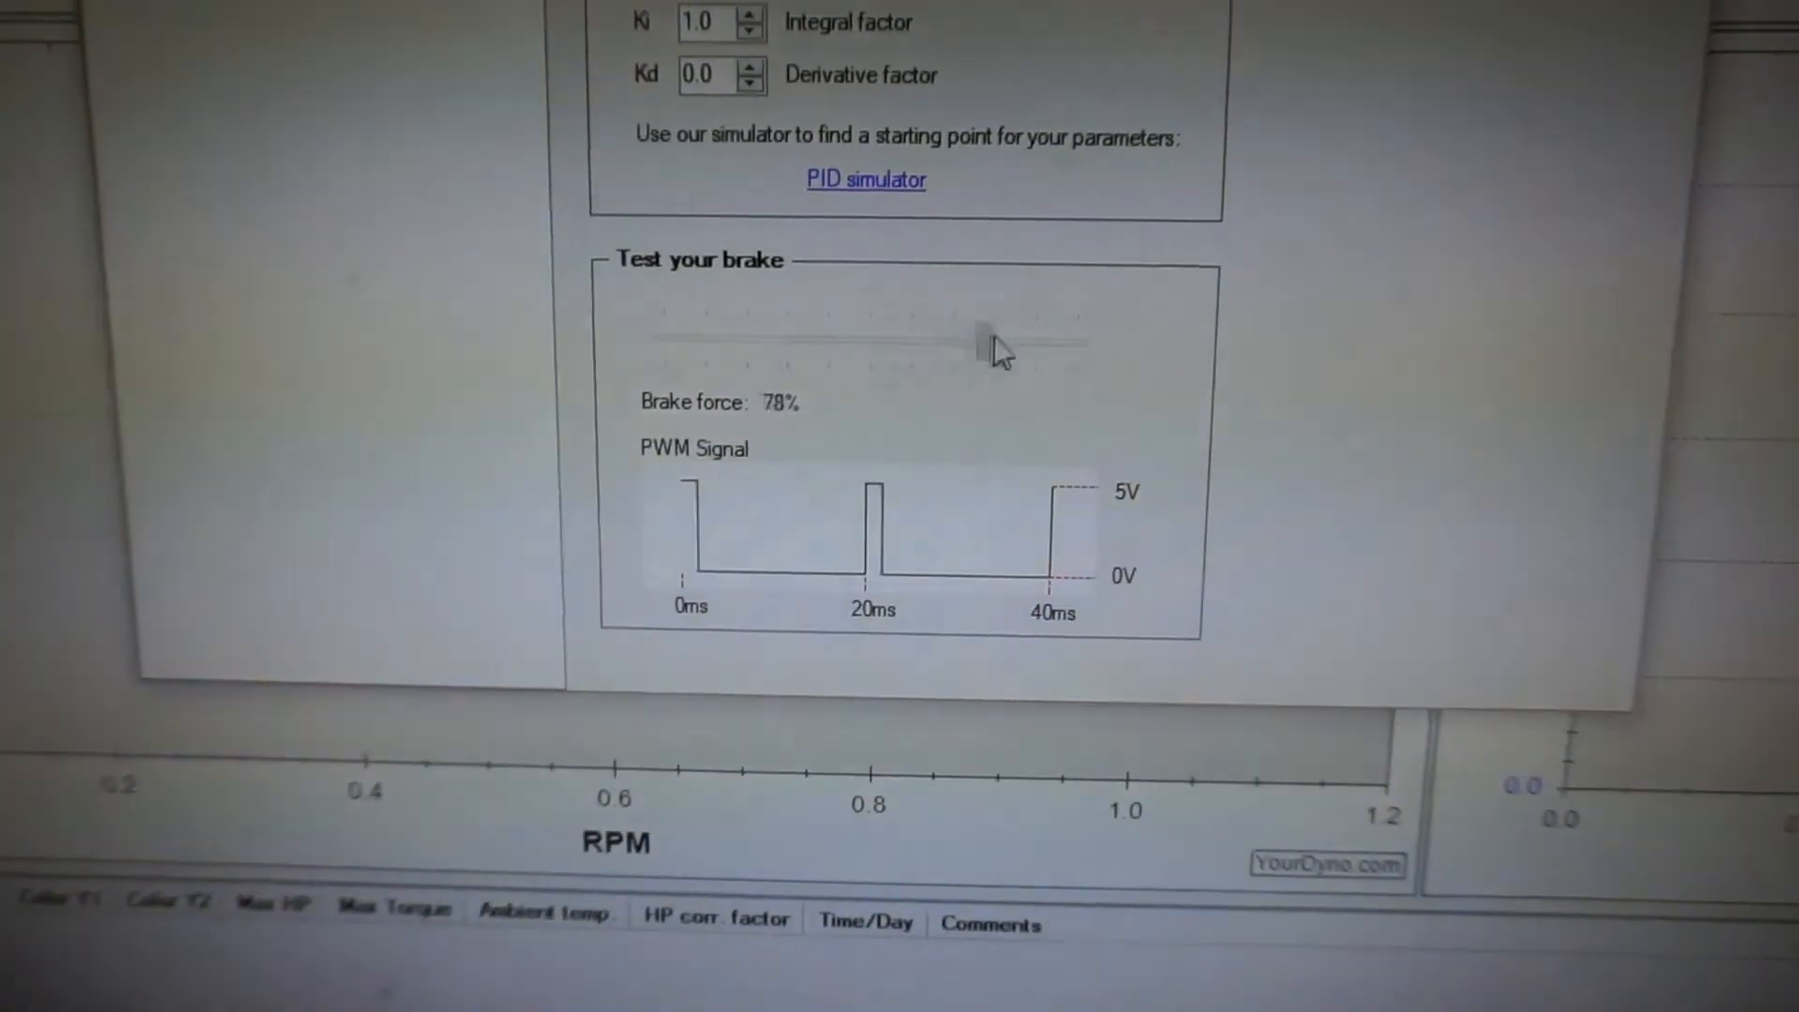
Step: Apply about 78% test brake force and watch the servo respond
drag(980, 341, 930, 329)
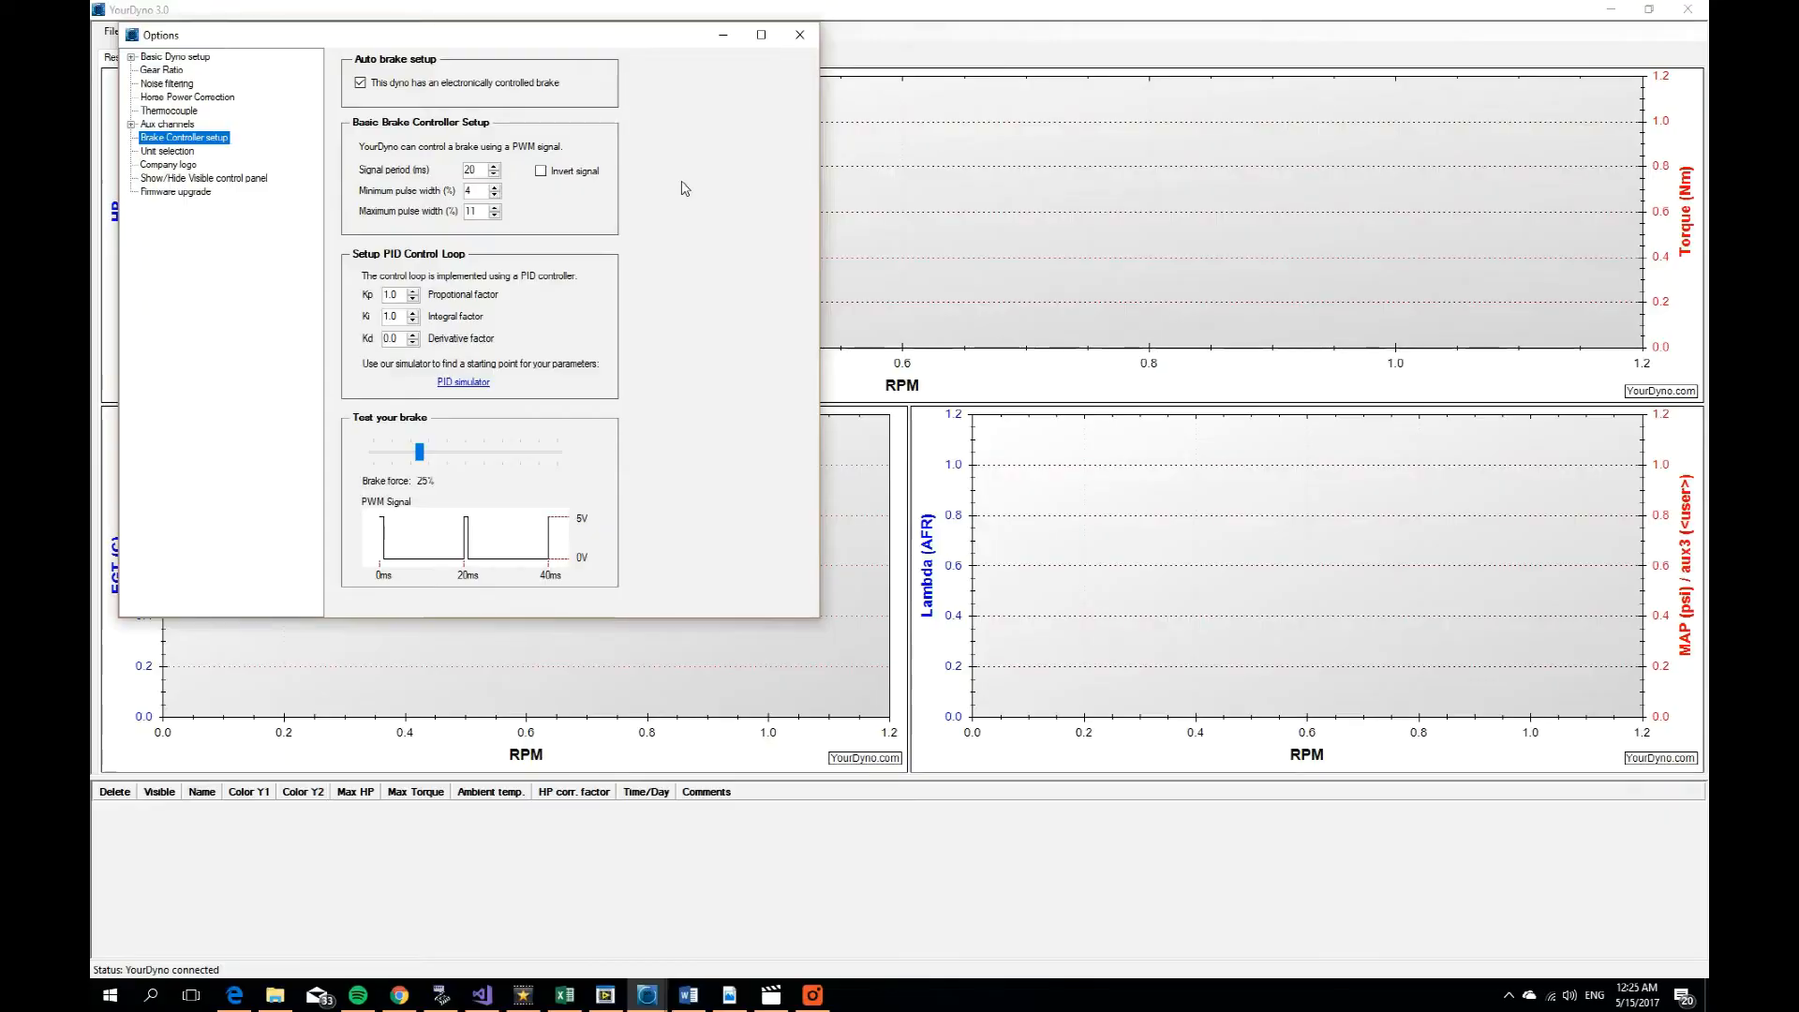
mouse_move(607, 197)
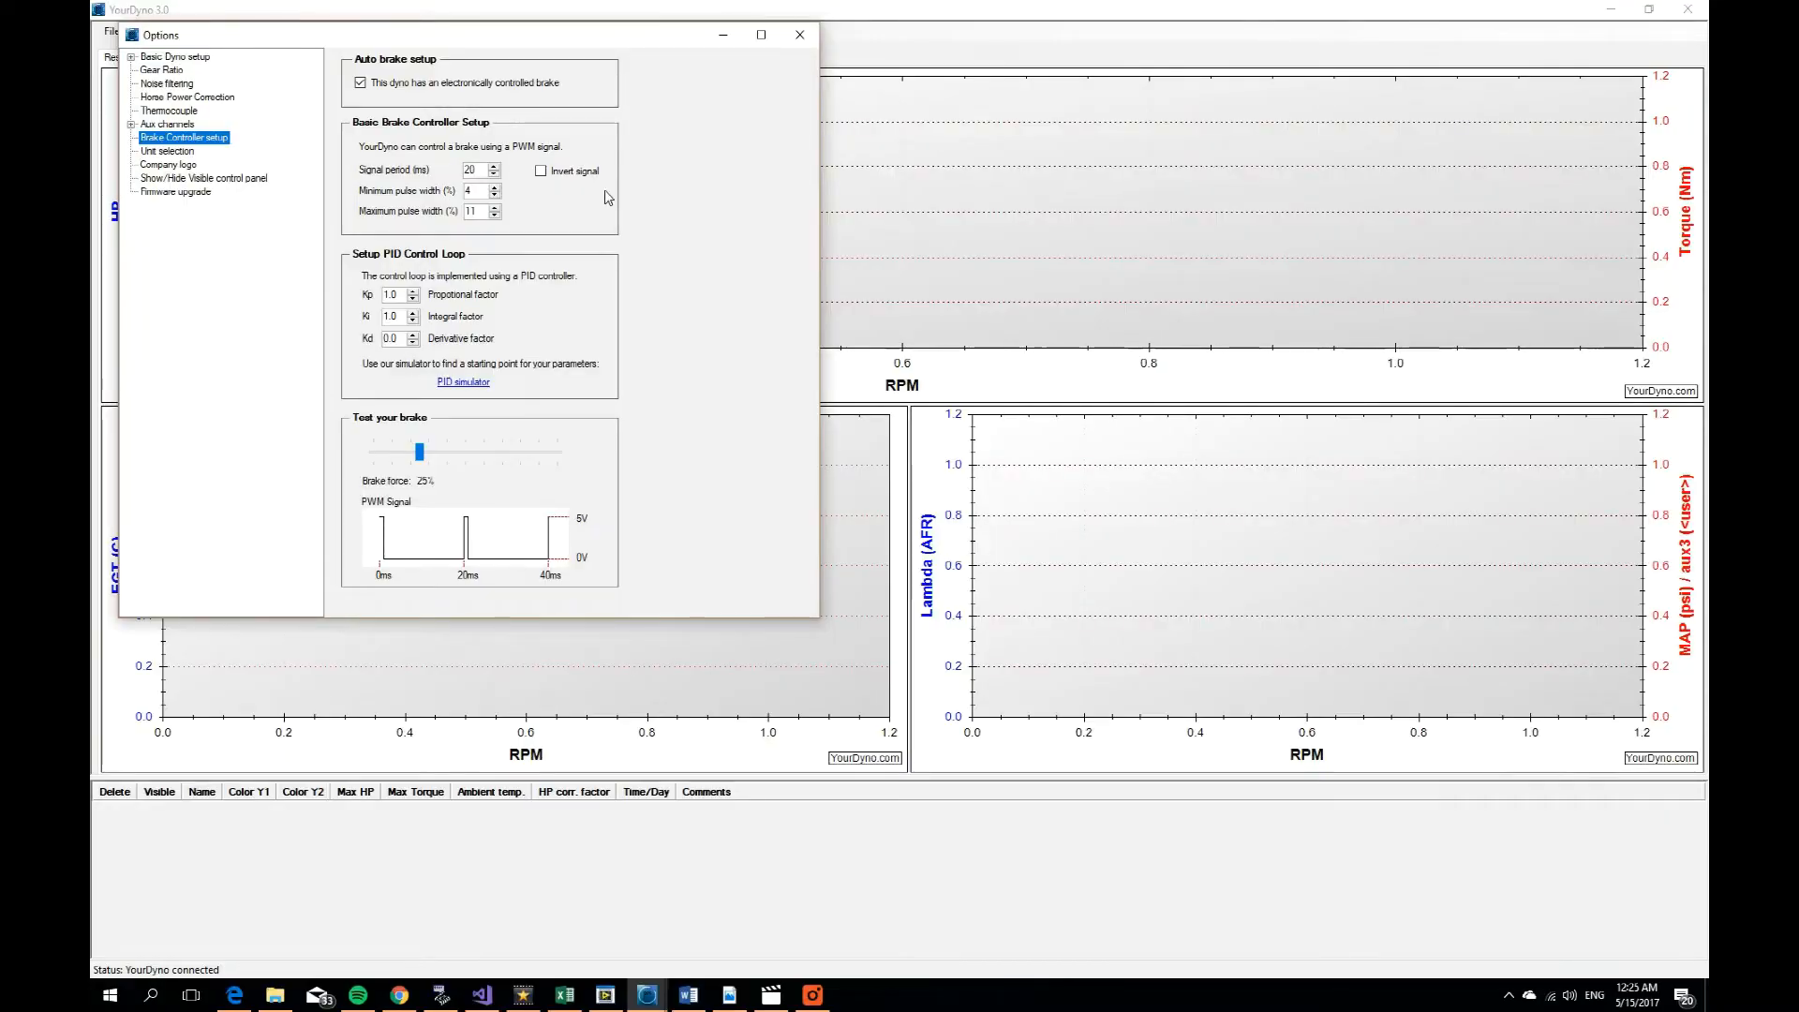
mouse_move(482, 294)
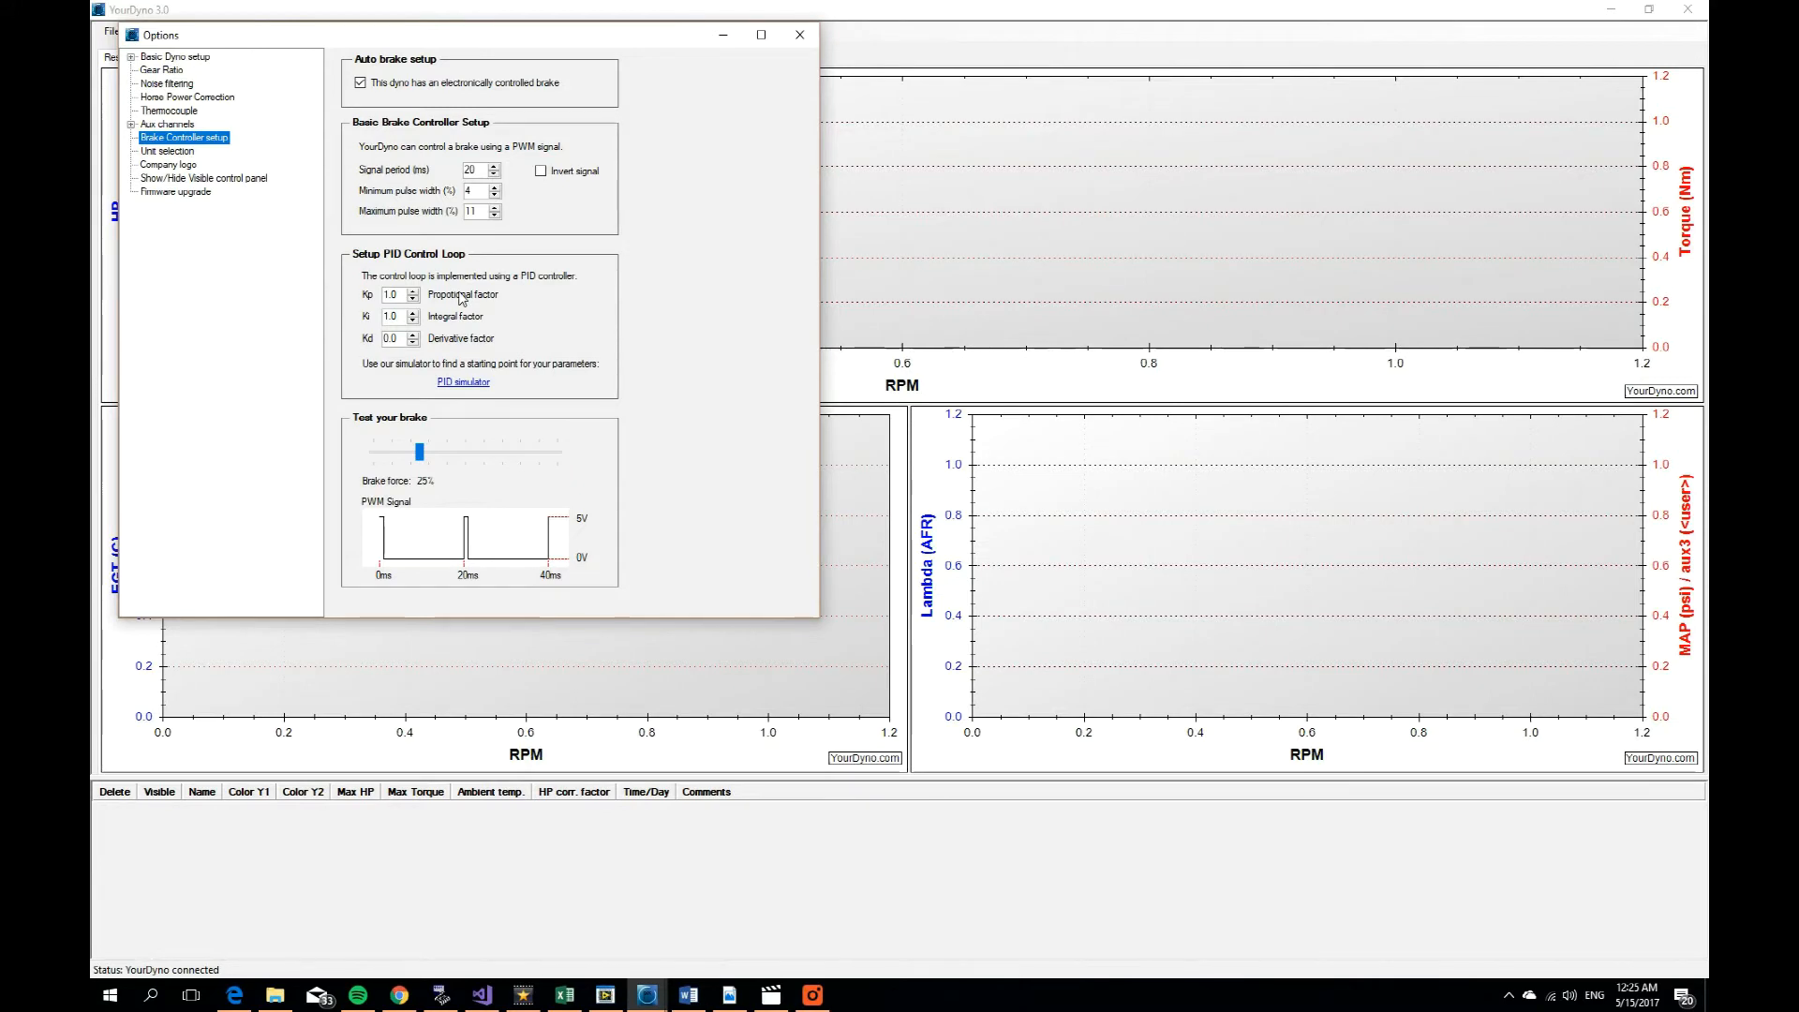
mouse_move(551, 320)
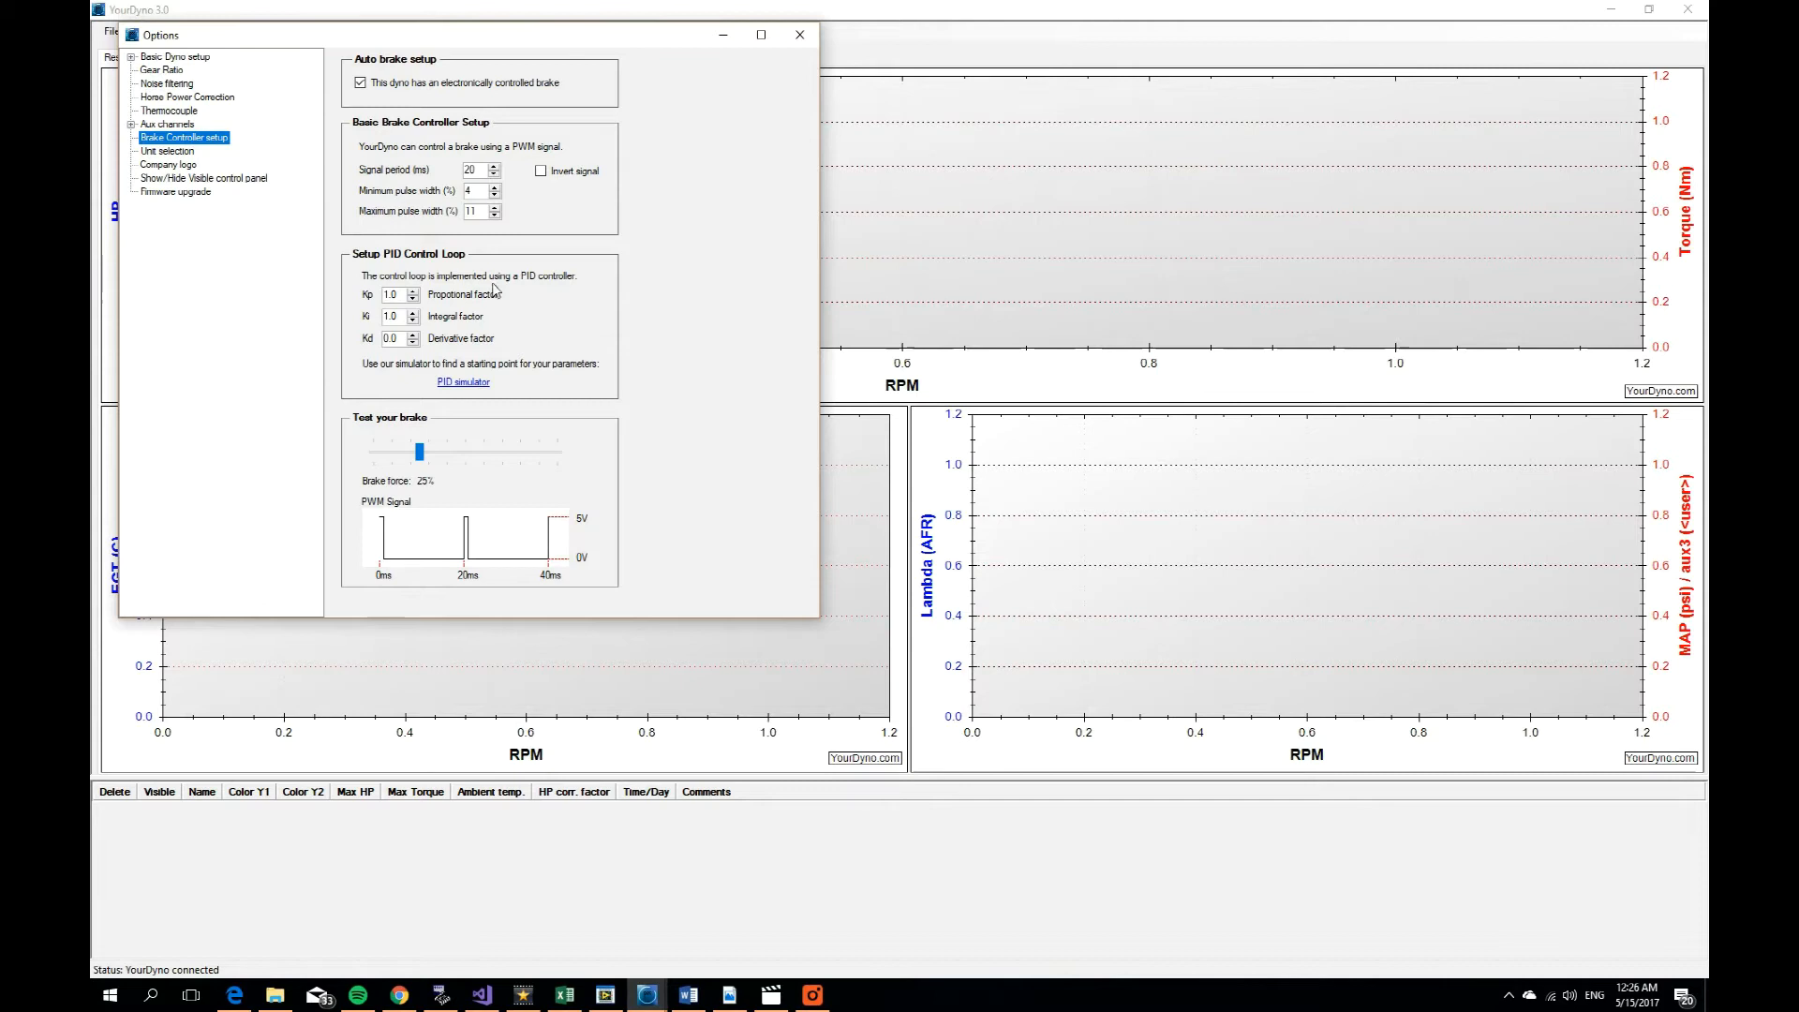
mouse_move(369, 433)
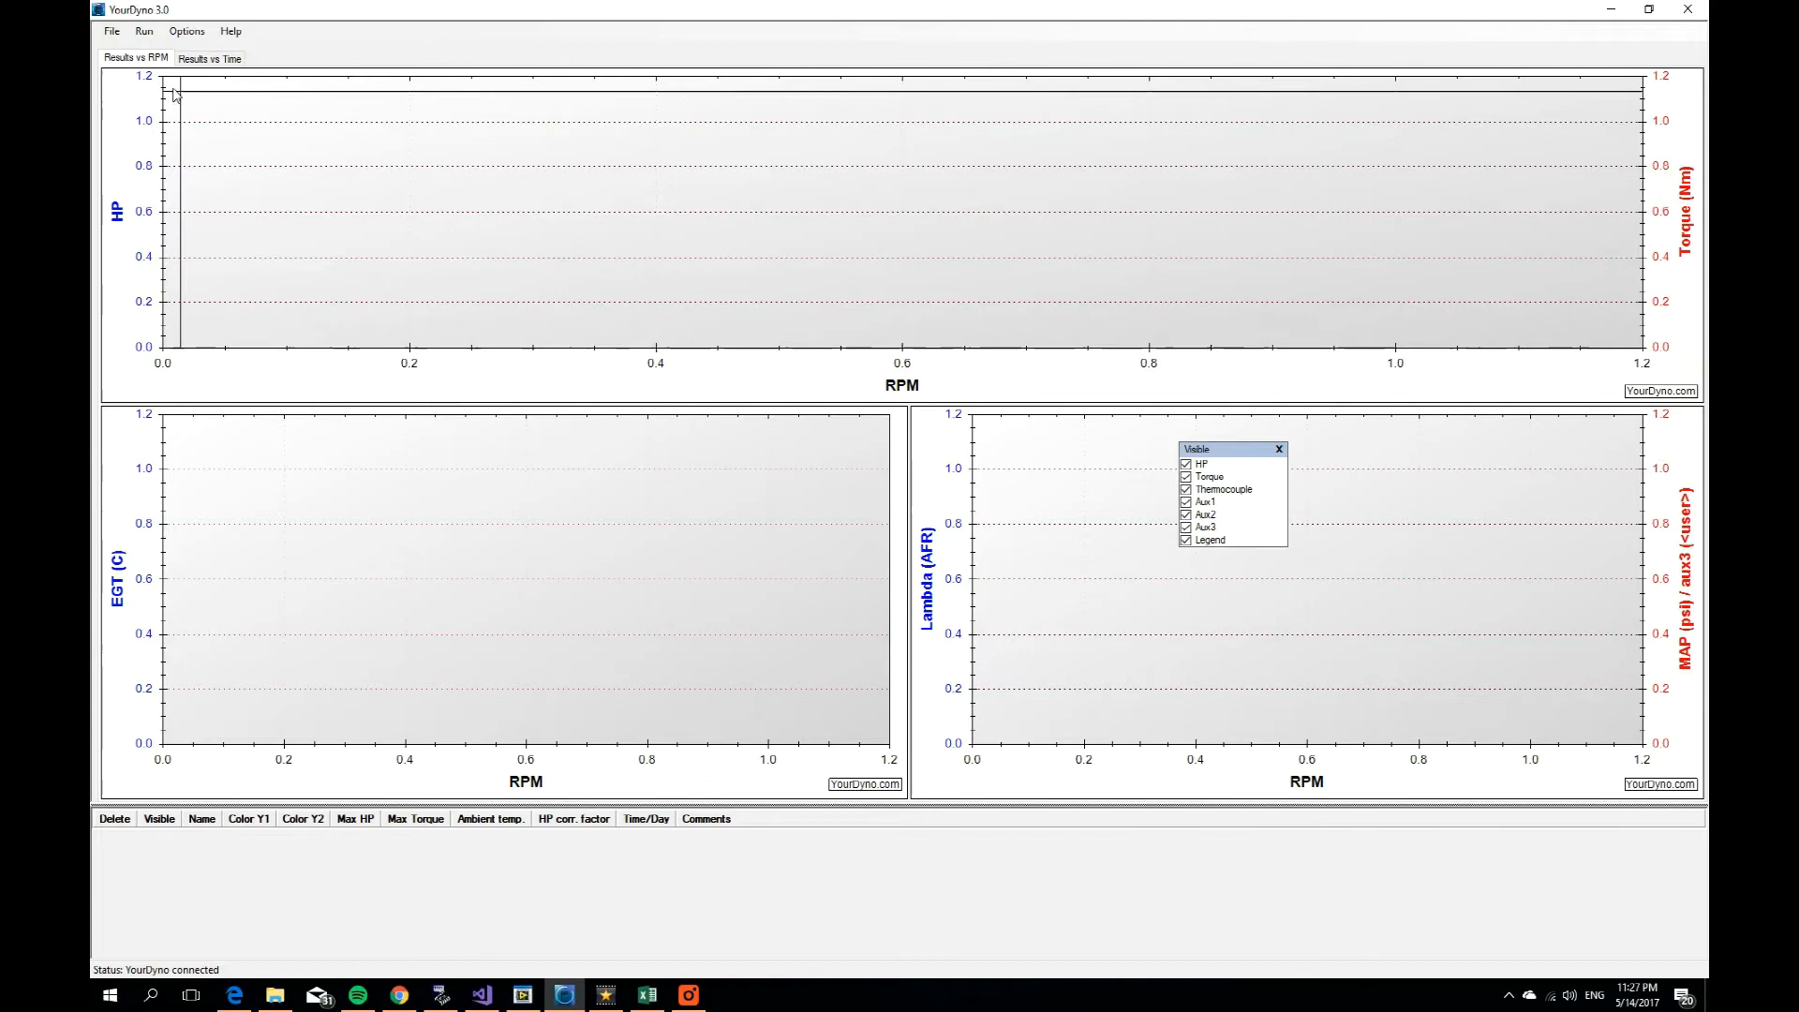
Step: Start a New Run so the live gauges window appears with status Idle
click(144, 32)
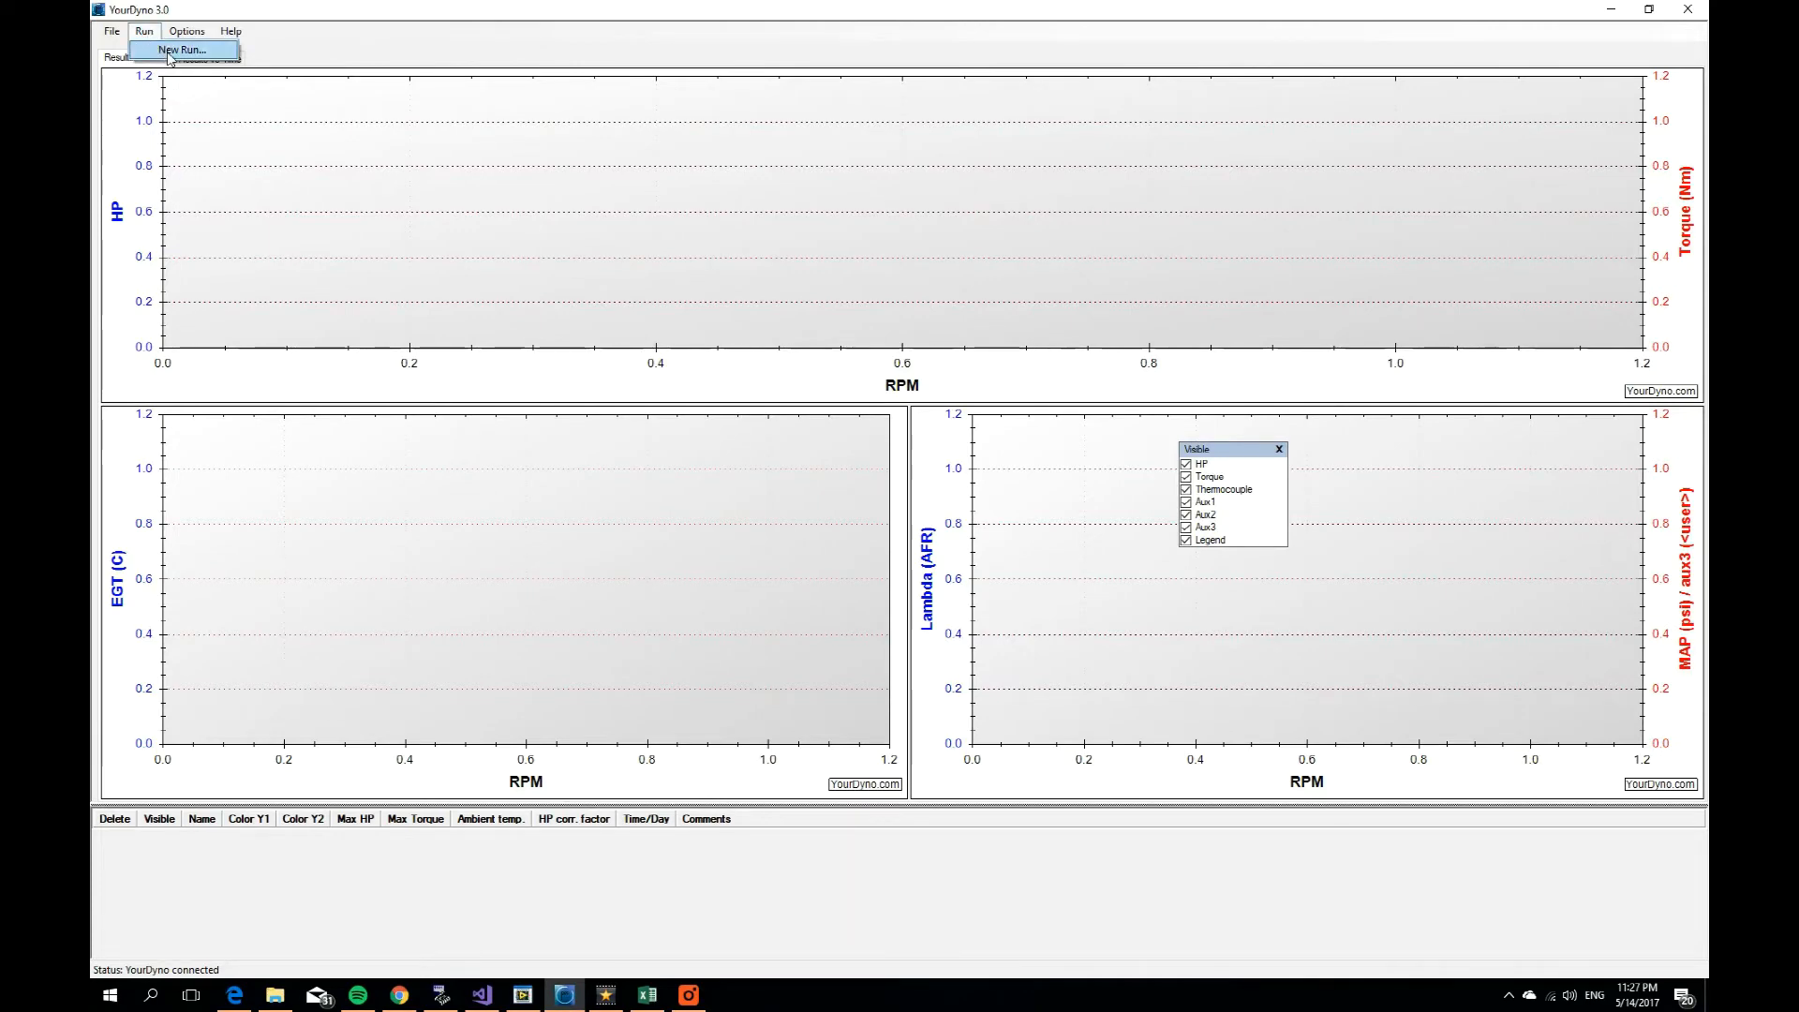
click(180, 48)
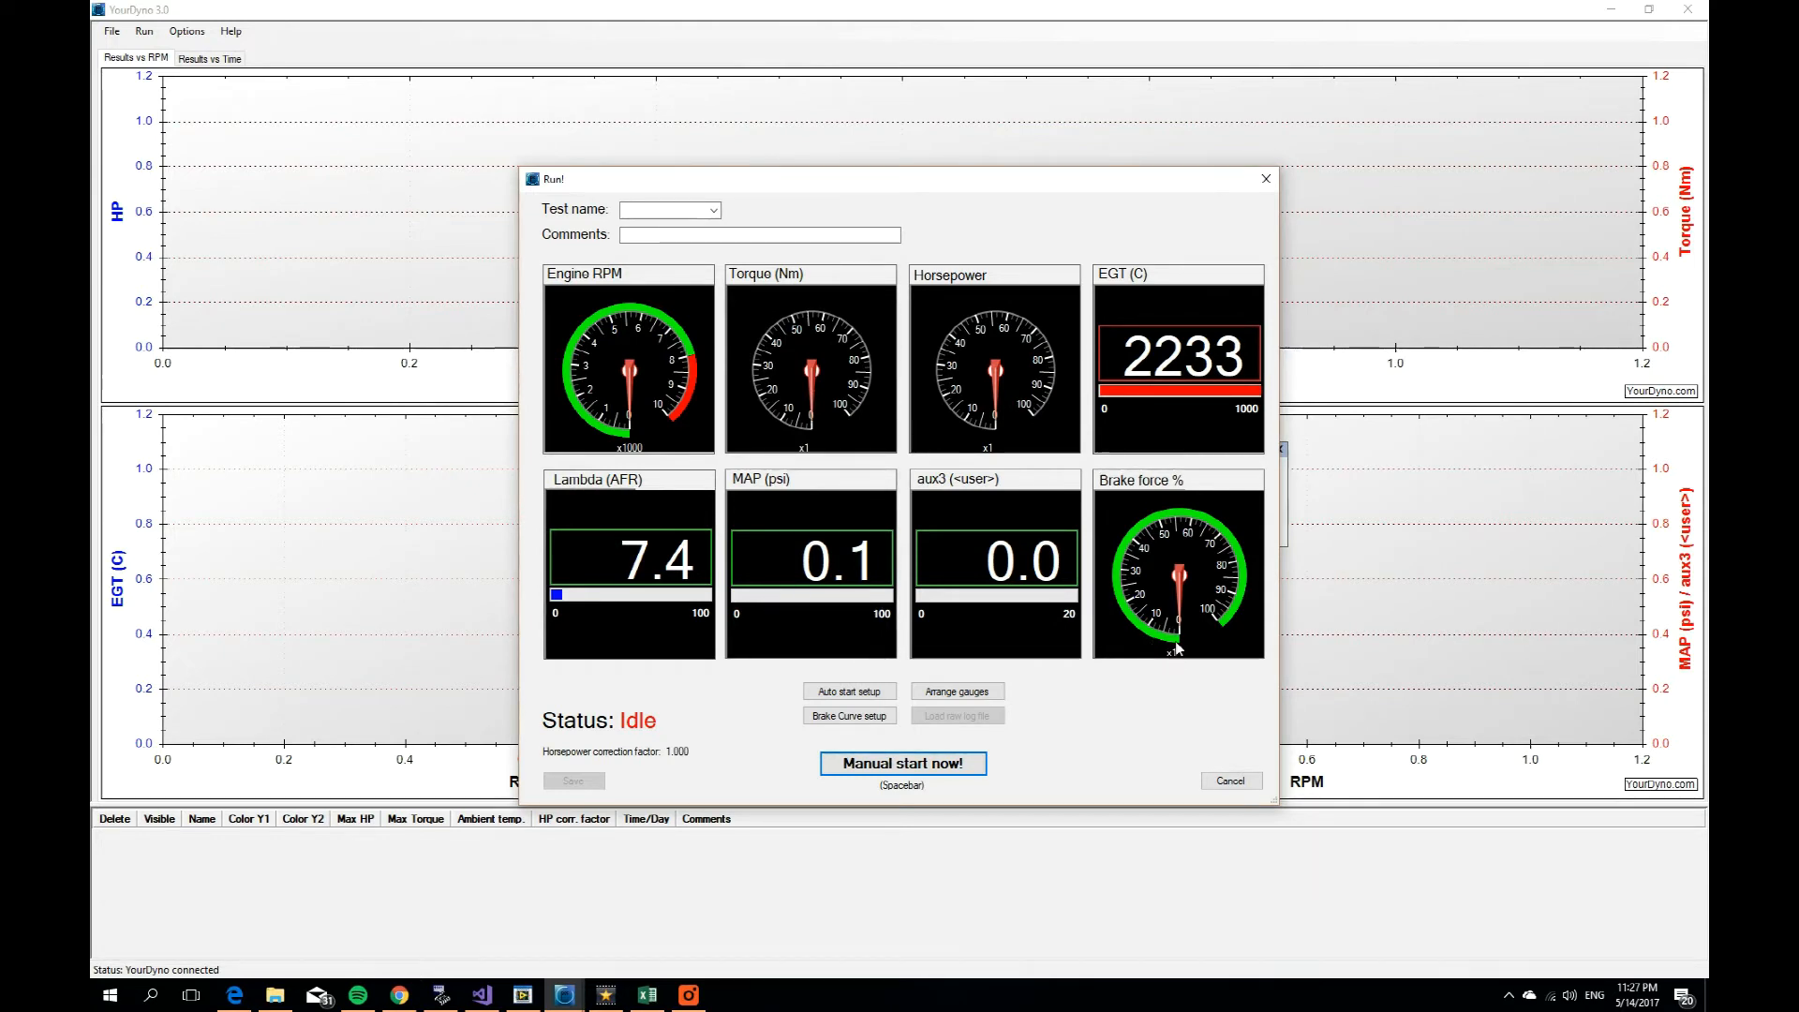
mouse_move(849, 692)
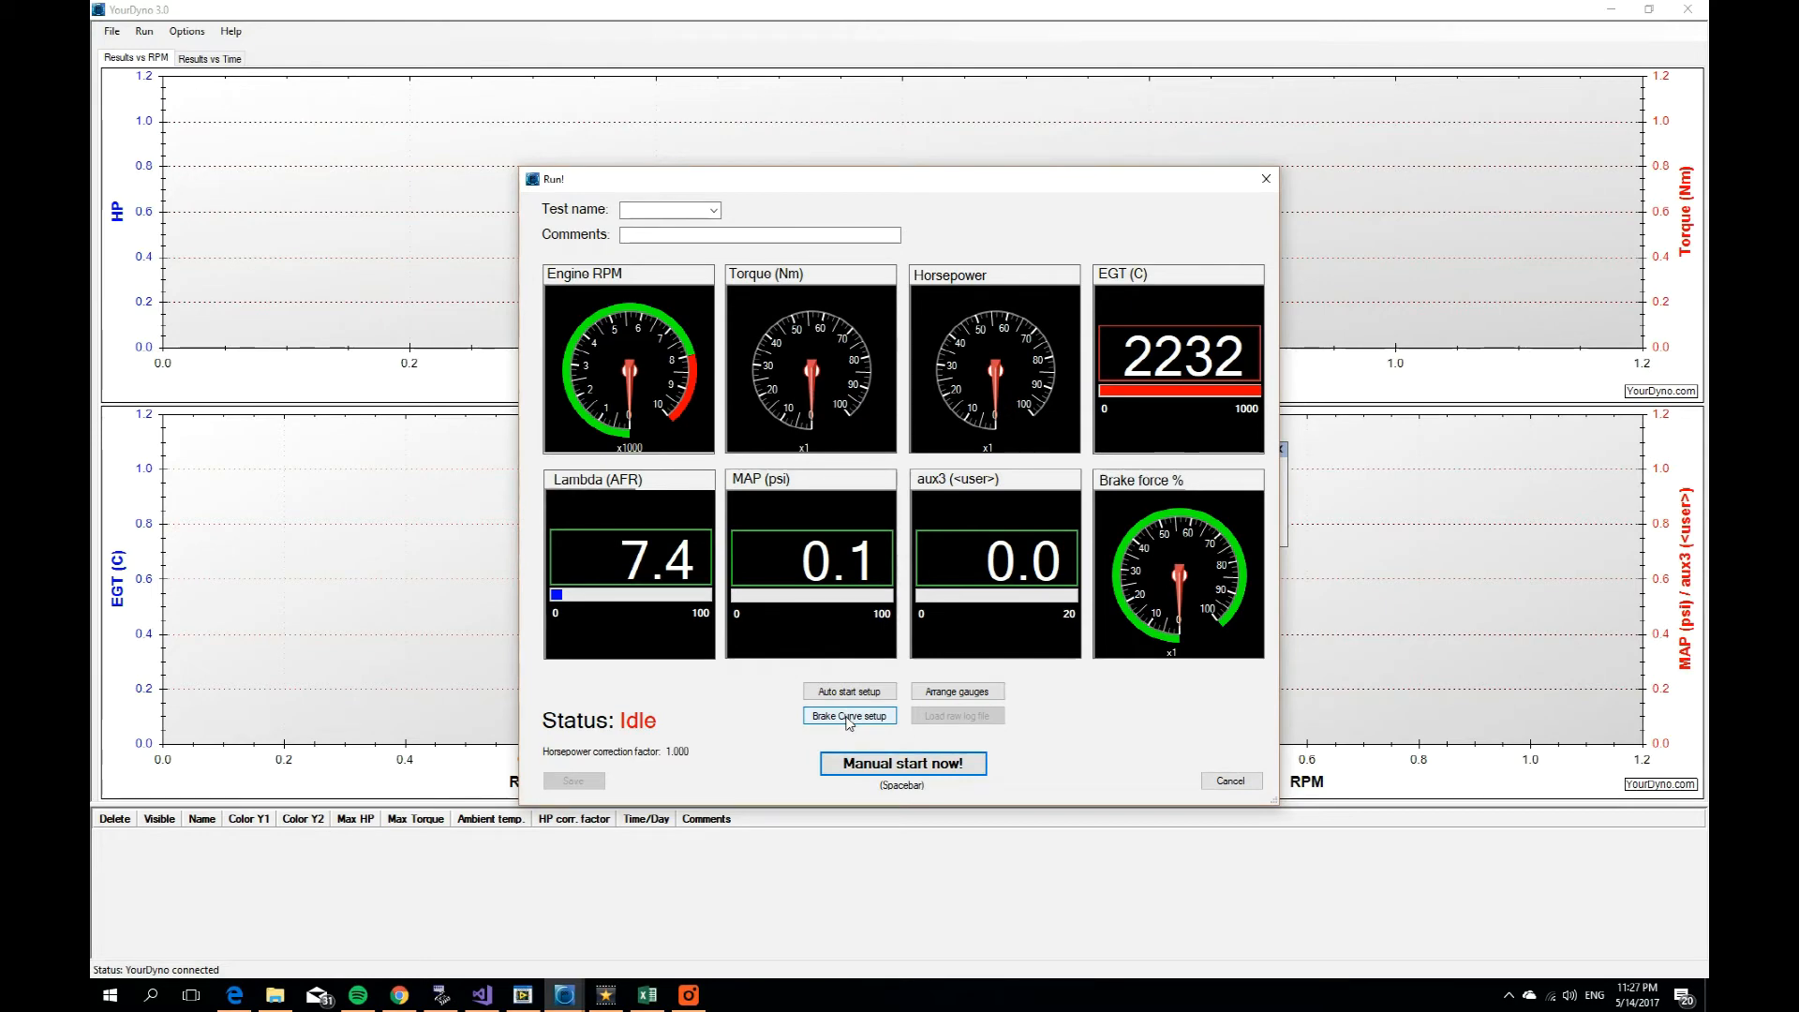
Step: Review the brake RPM curve holding 3000 RPM then rising to 4000 over 20 s, and confirm it
click(848, 714)
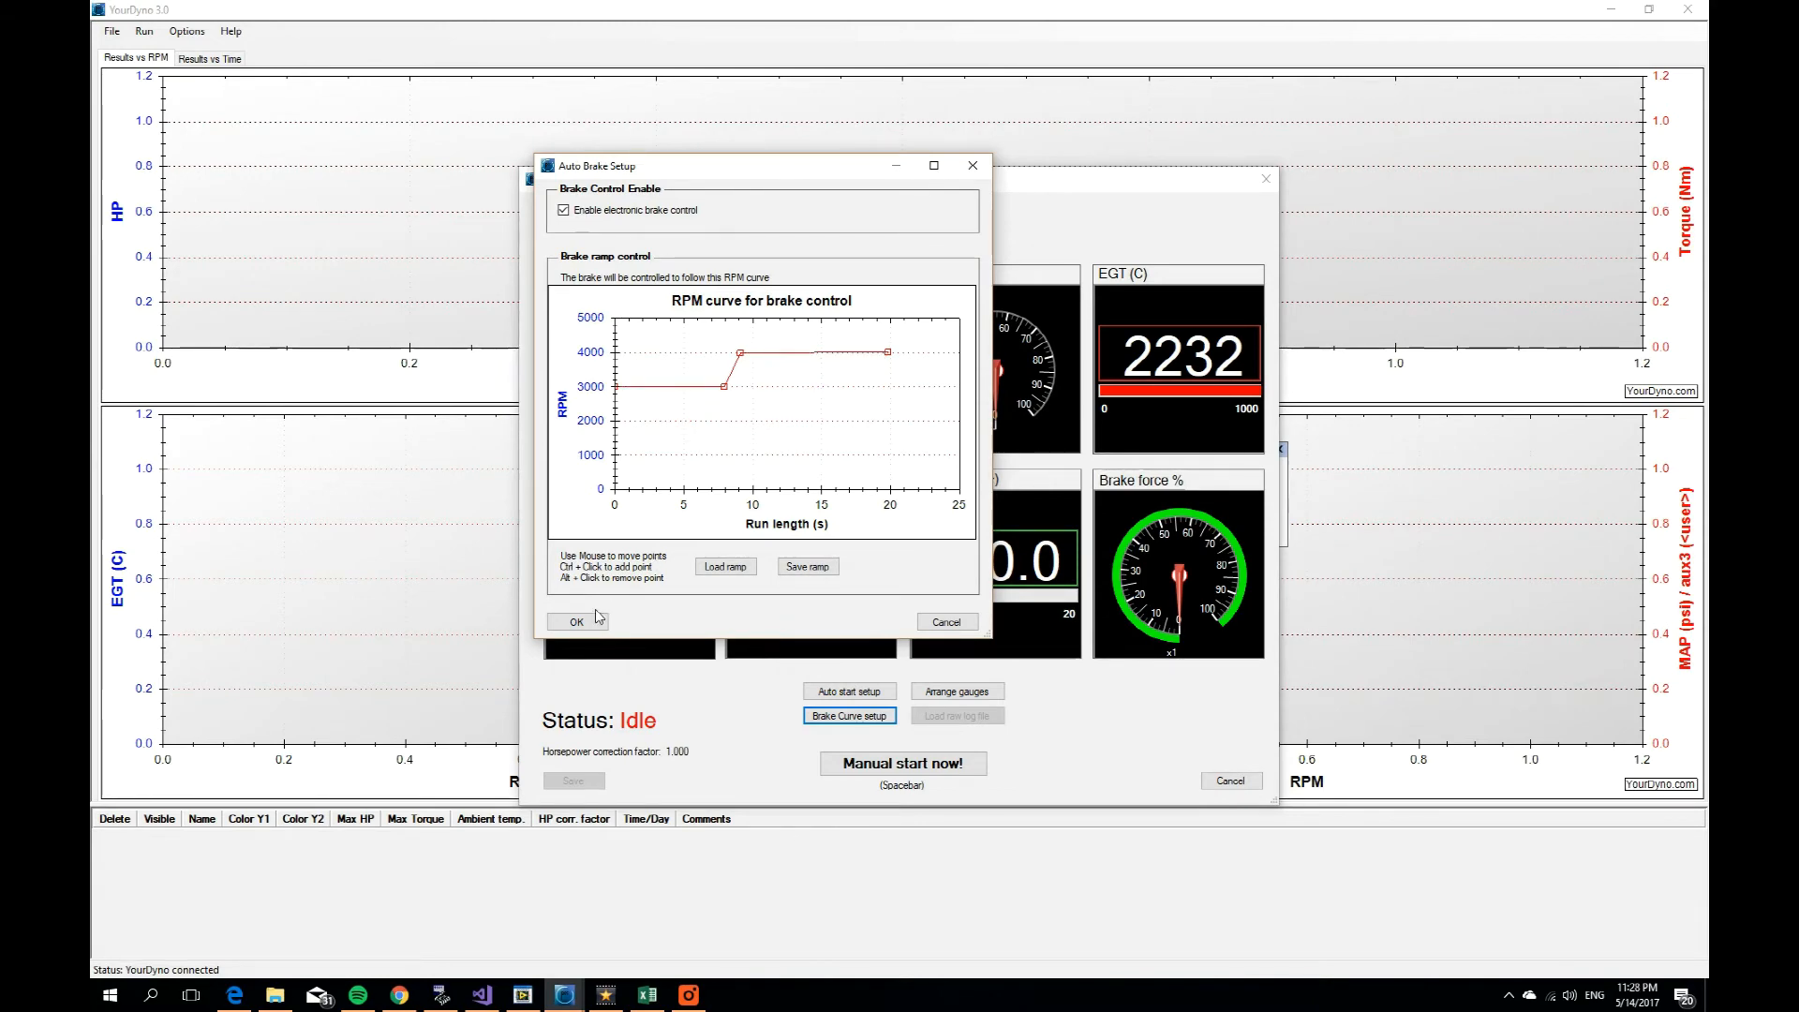
click(577, 620)
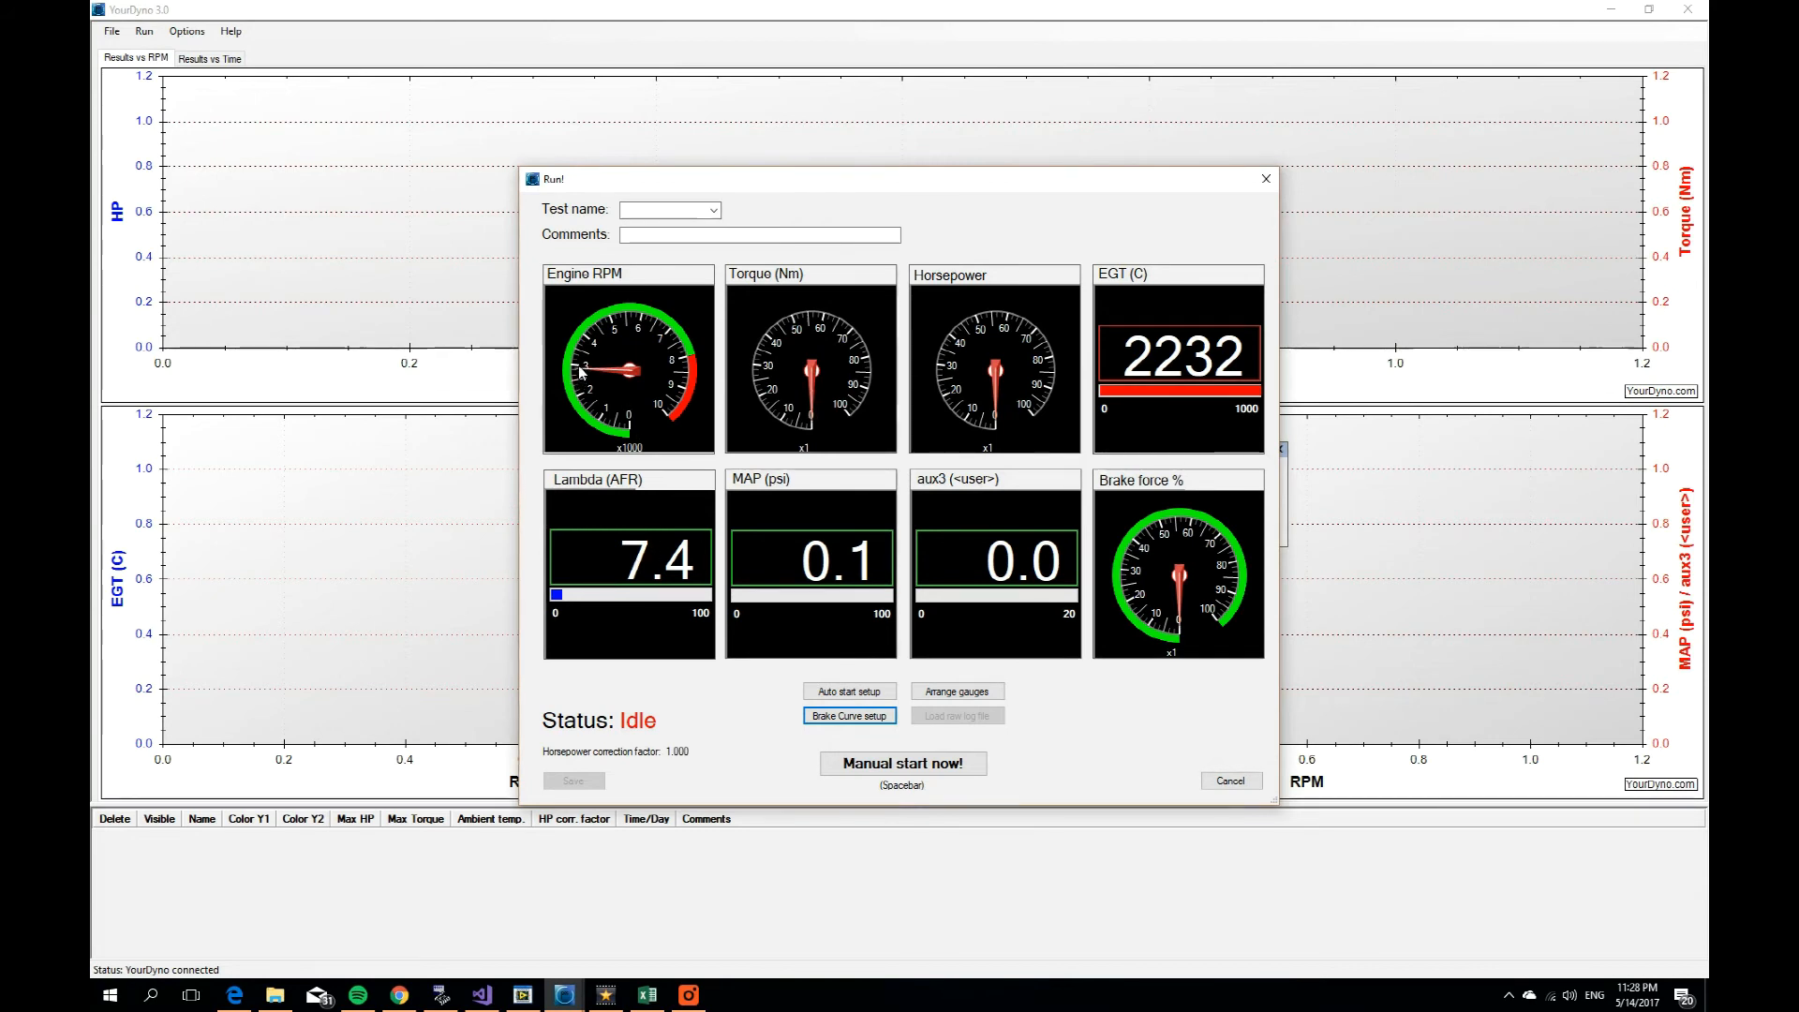
mouse_move(596, 348)
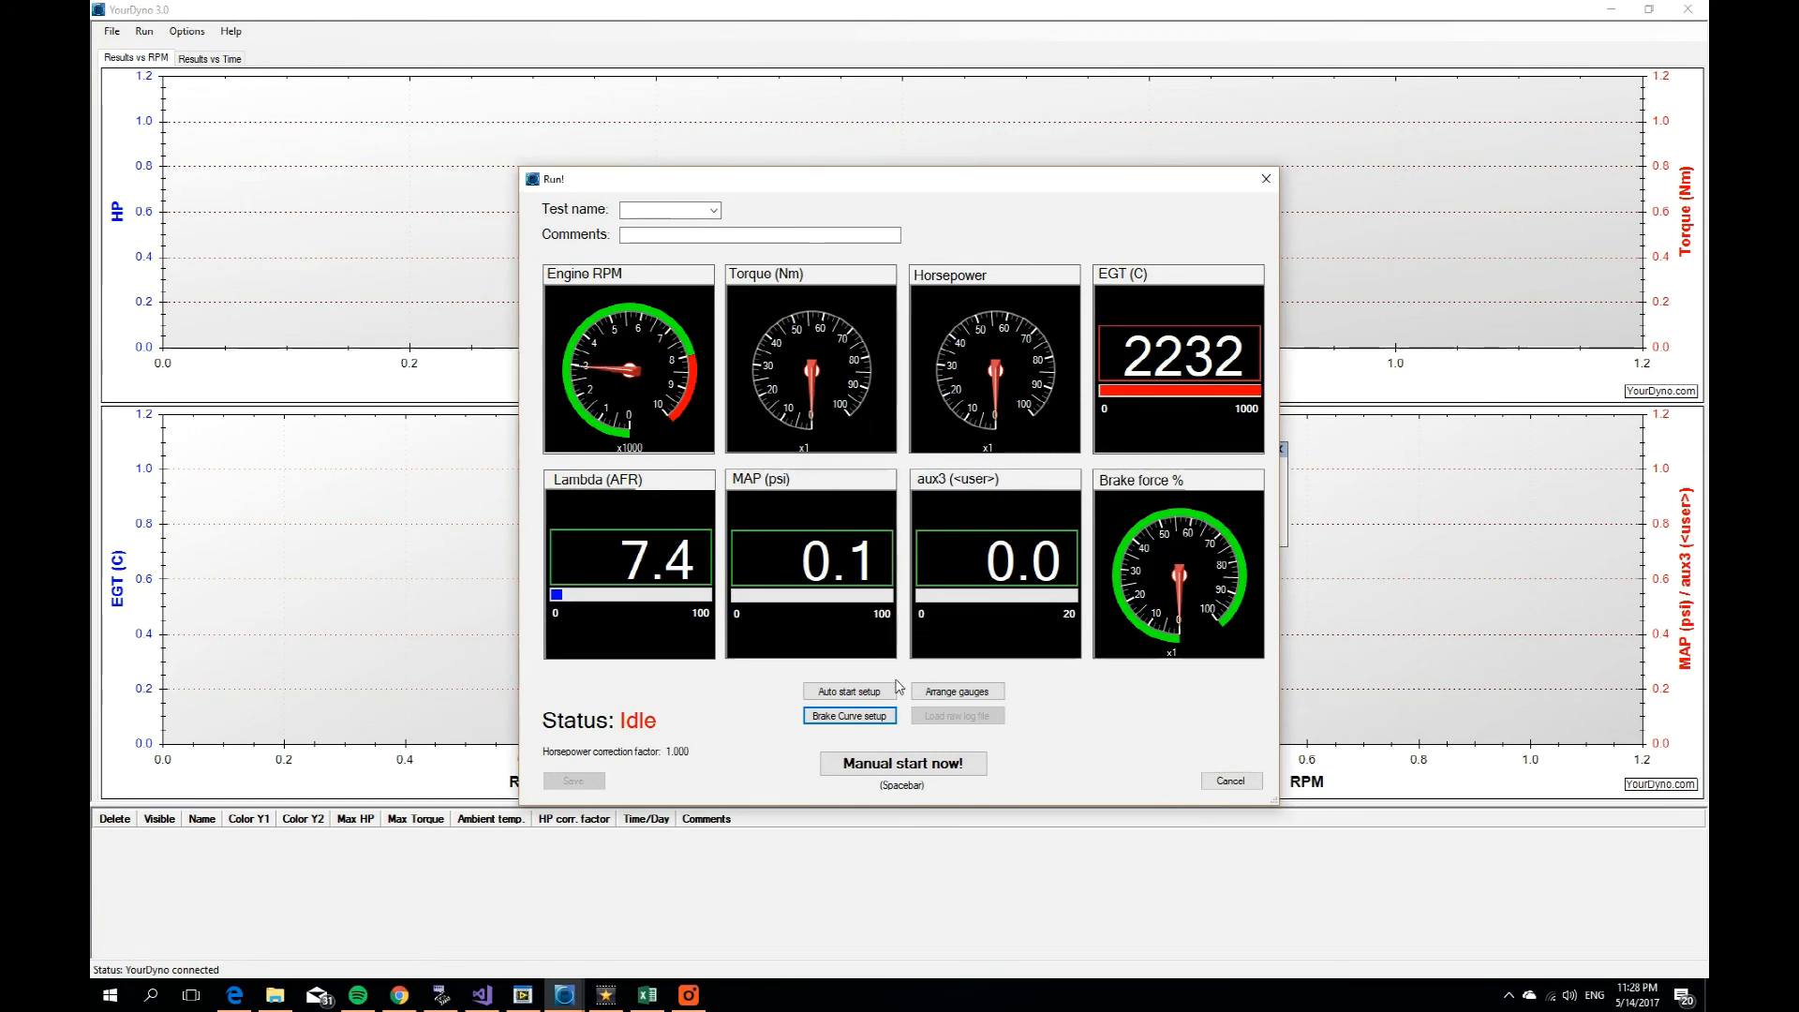
Step: Manually start logging so the run status changes from Idle to Logging
click(902, 763)
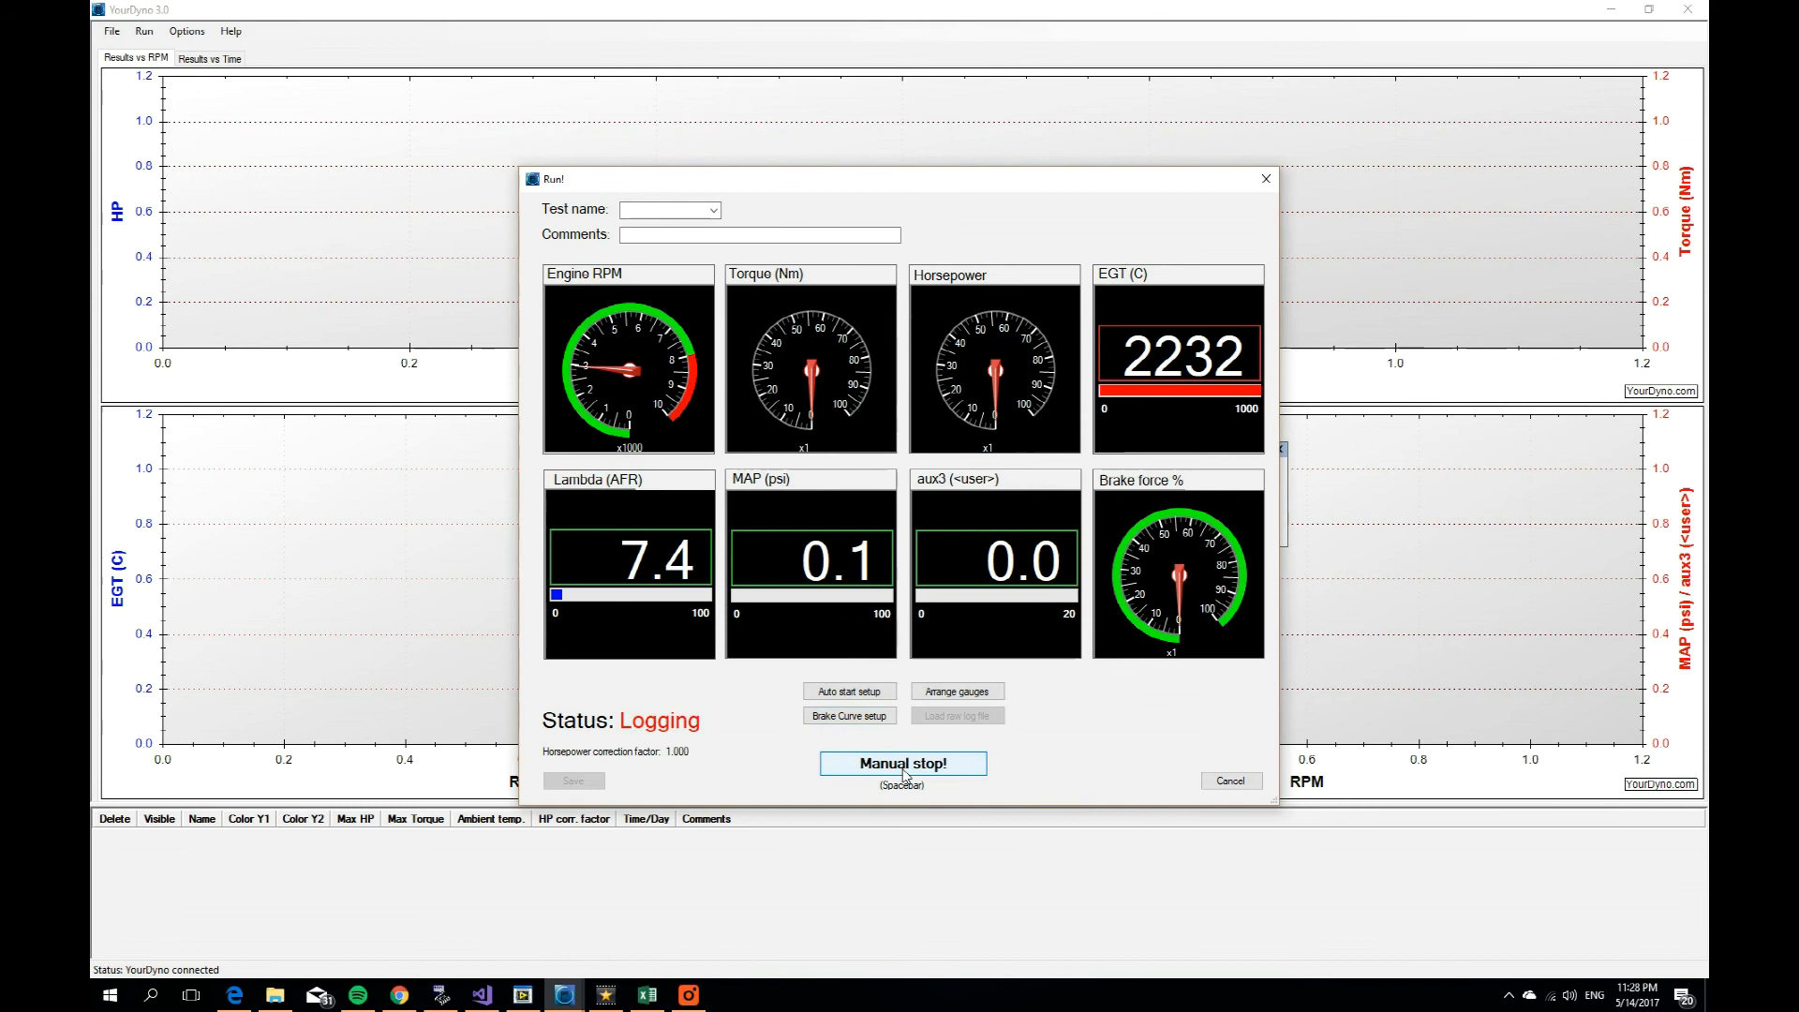